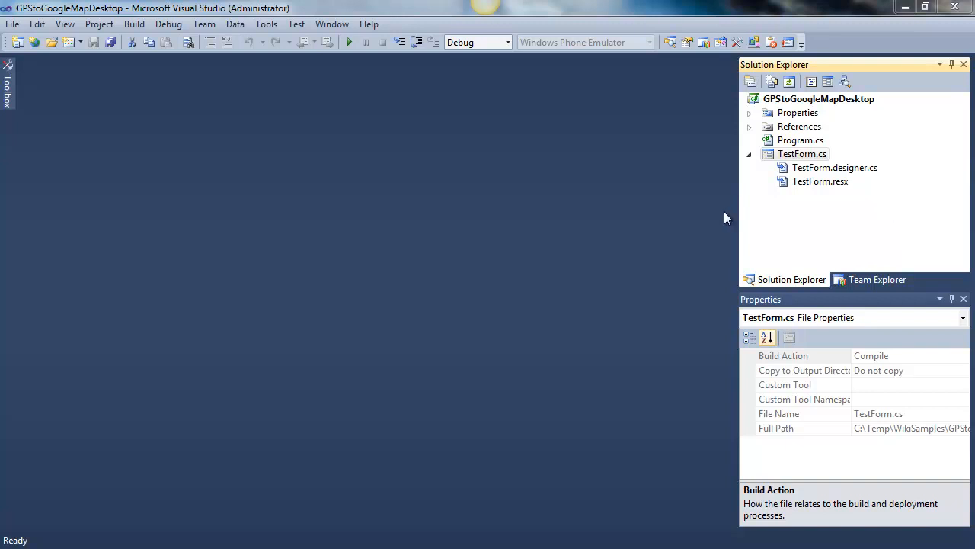
{"action": "mouse_move", "coordinate": [799, 119]}
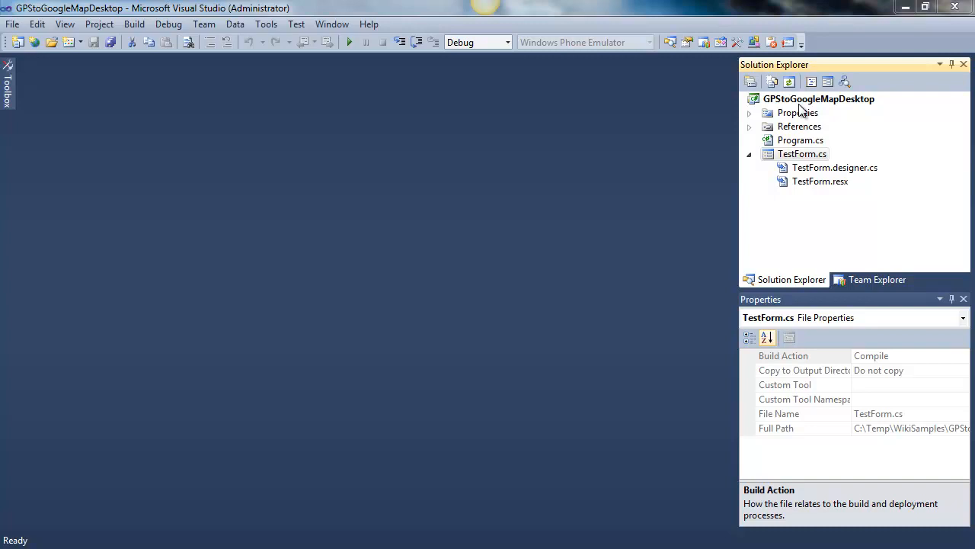
{"action": "mouse_move", "coordinate": [812, 113]}
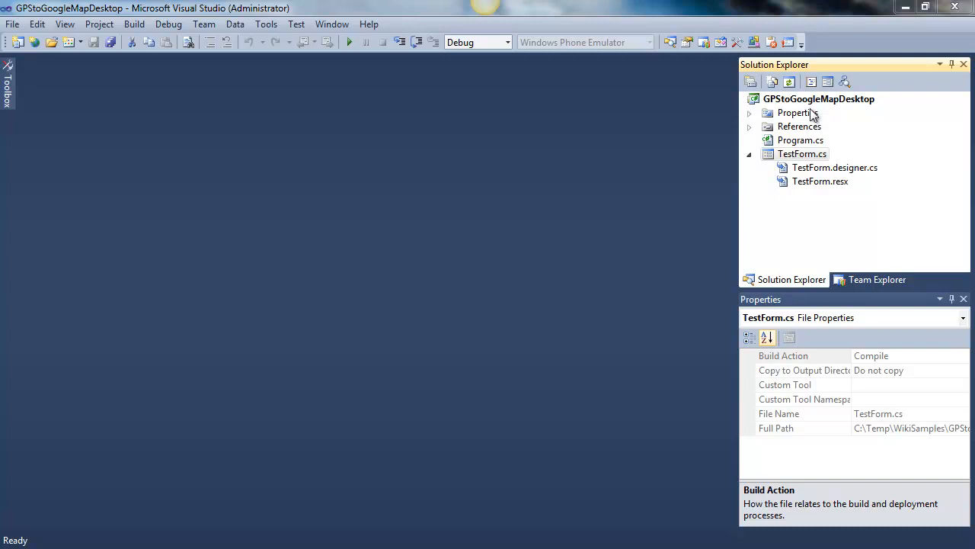
{"action": "mouse_move", "coordinate": [815, 122]}
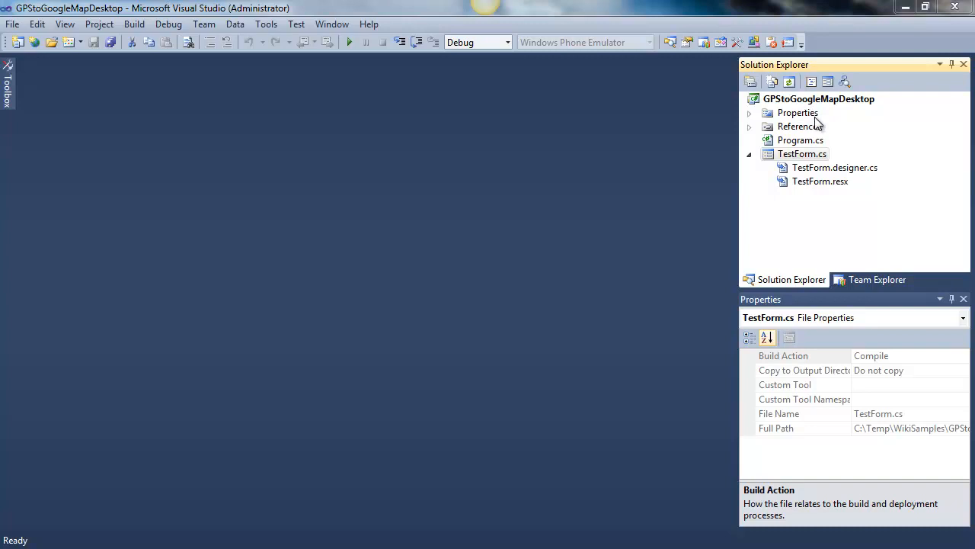
{"action": "mouse_move", "coordinate": [819, 124]}
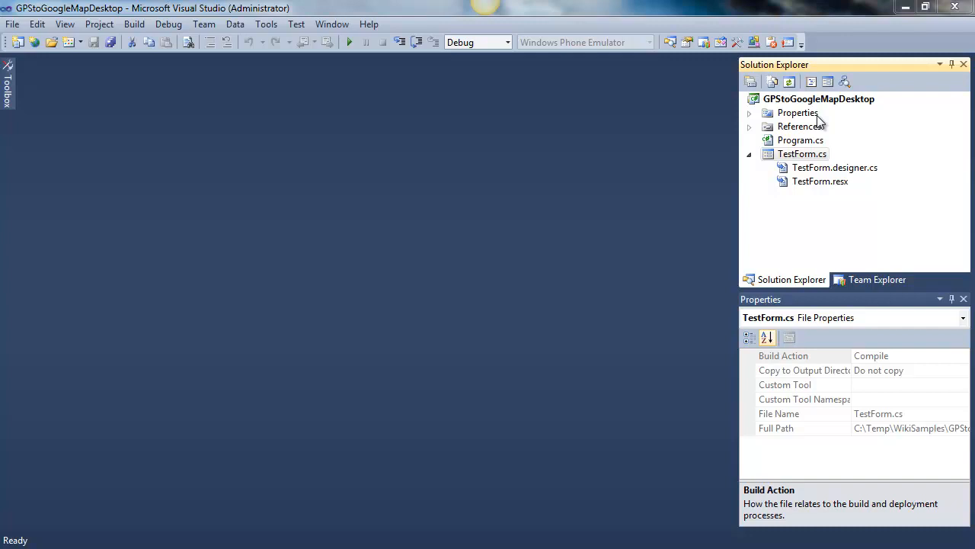
{"action": "mouse_move", "coordinate": [802, 154]}
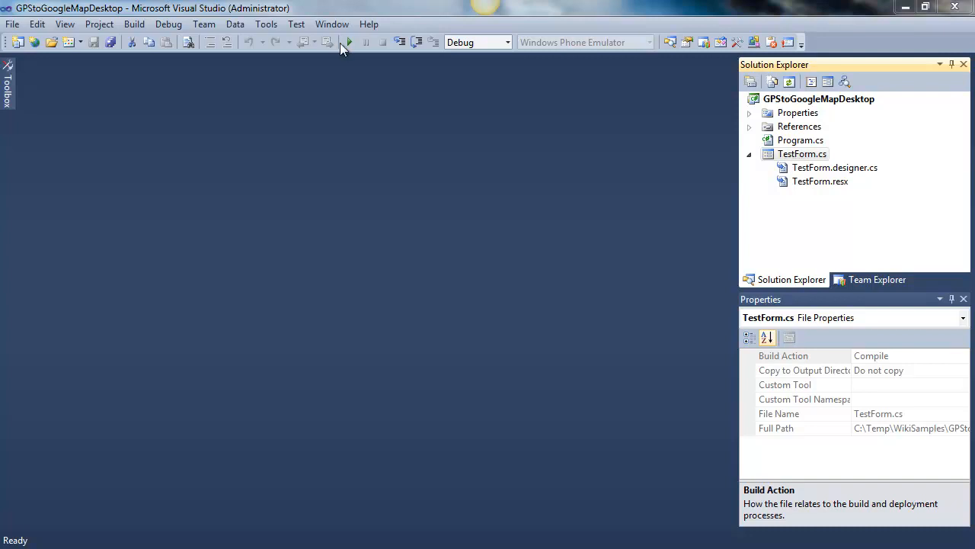
Step: Launch the GPS sample and view the red point labeled 95° 16' 51''W 38° 57' 15''N
{"action": "left_click", "coordinate": [349, 42]}
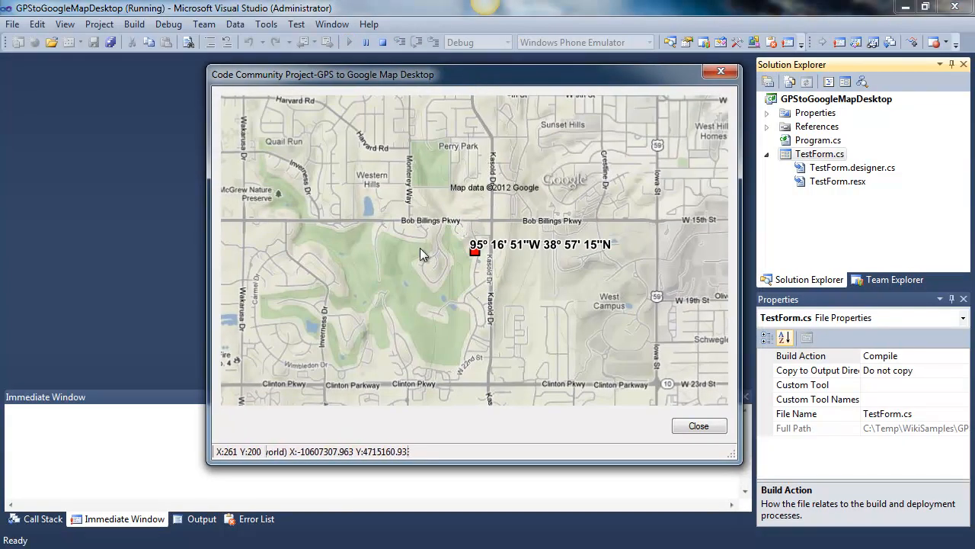
{"action": "mouse_move", "coordinate": [464, 268]}
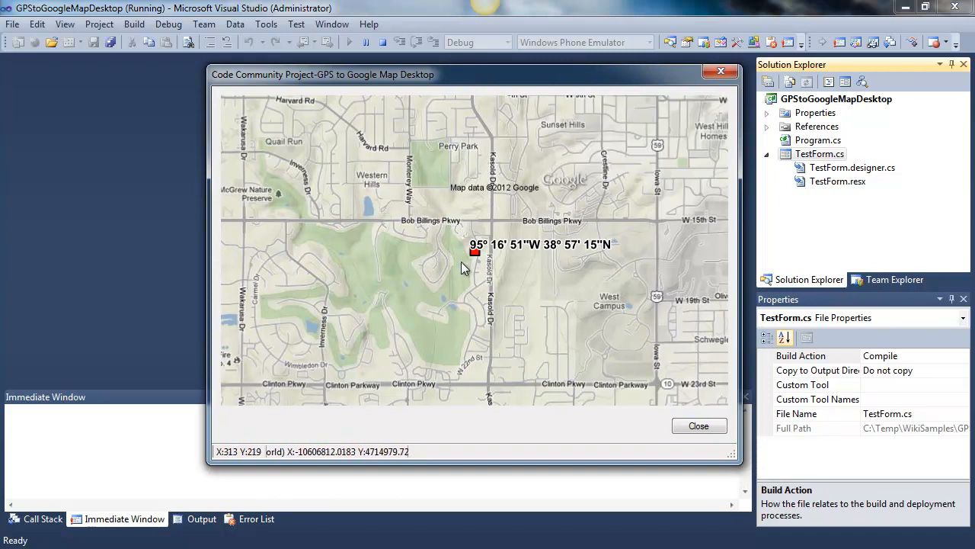
{"action": "mouse_move", "coordinate": [473, 256]}
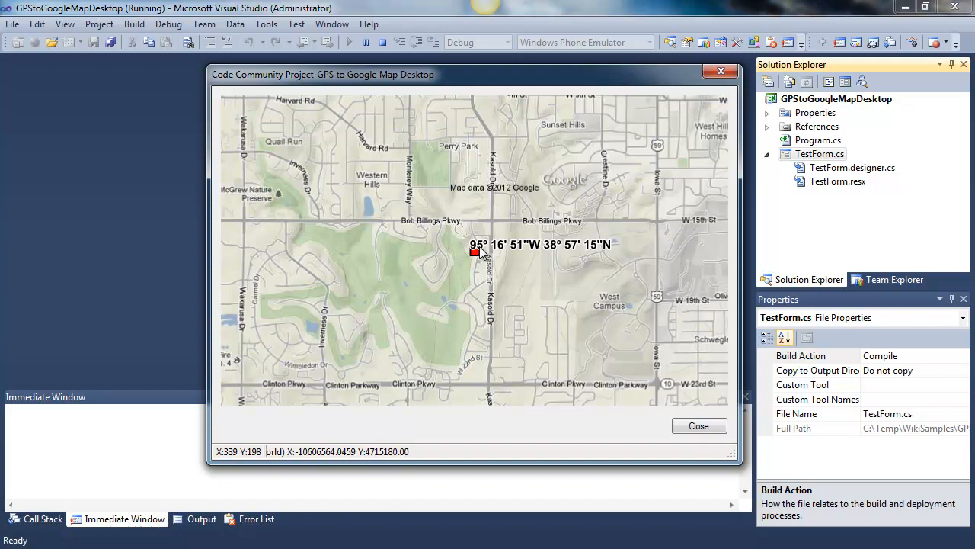
{"action": "mouse_move", "coordinate": [609, 253]}
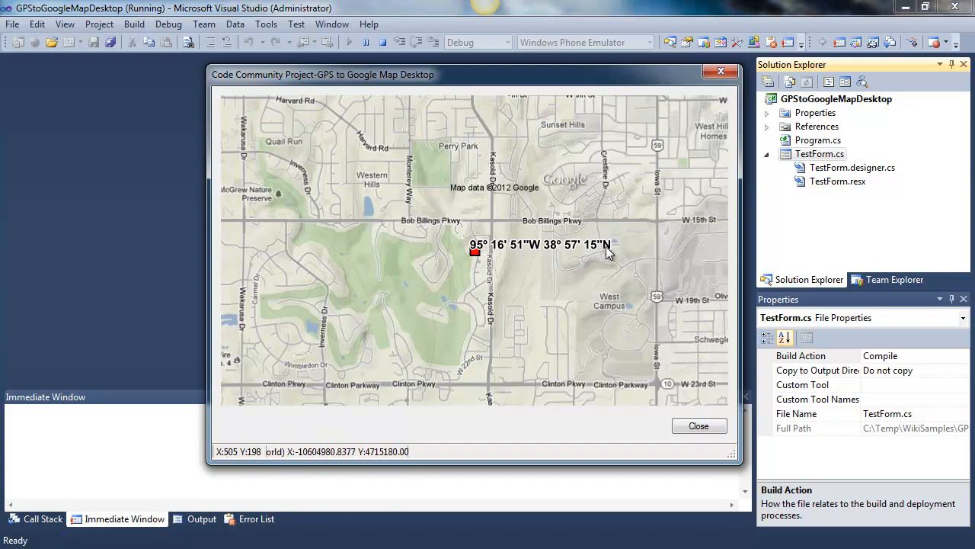
{"action": "mouse_move", "coordinate": [472, 253]}
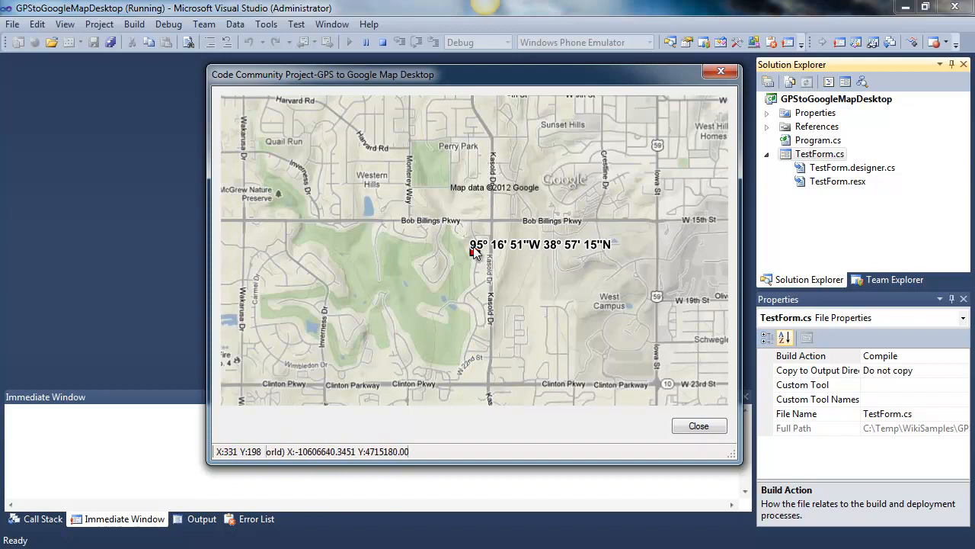
{"action": "mouse_move", "coordinate": [472, 249]}
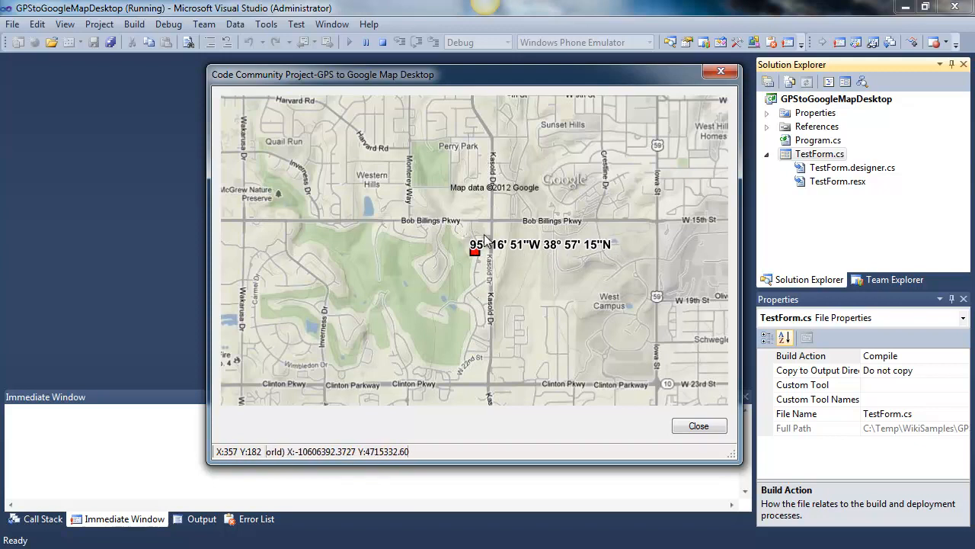
{"action": "mouse_move", "coordinate": [623, 249]}
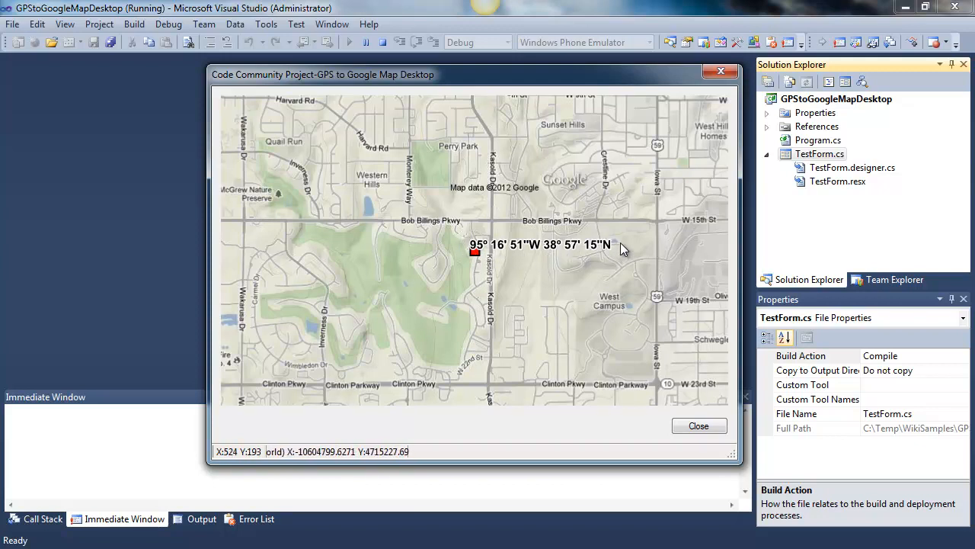
{"action": "mouse_move", "coordinate": [488, 253]}
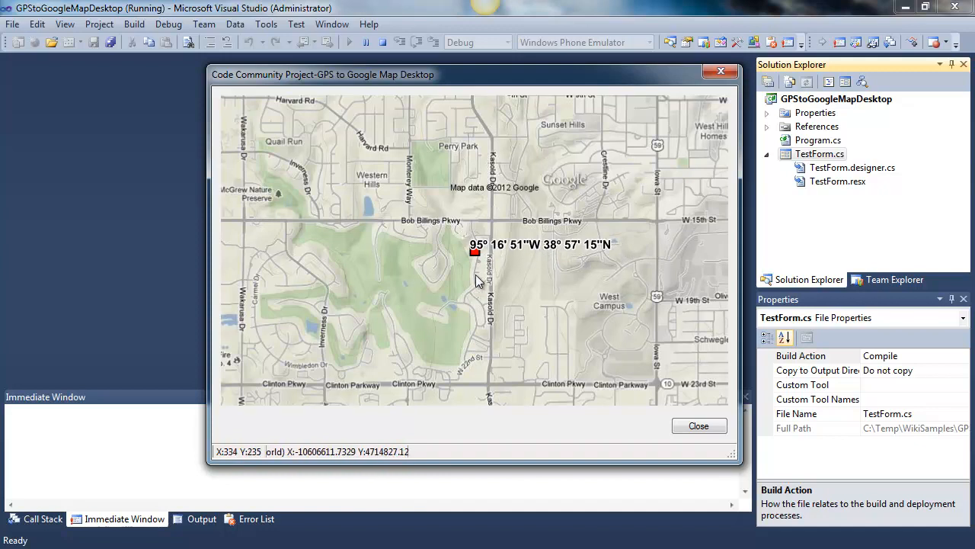
{"action": "mouse_move", "coordinate": [482, 292]}
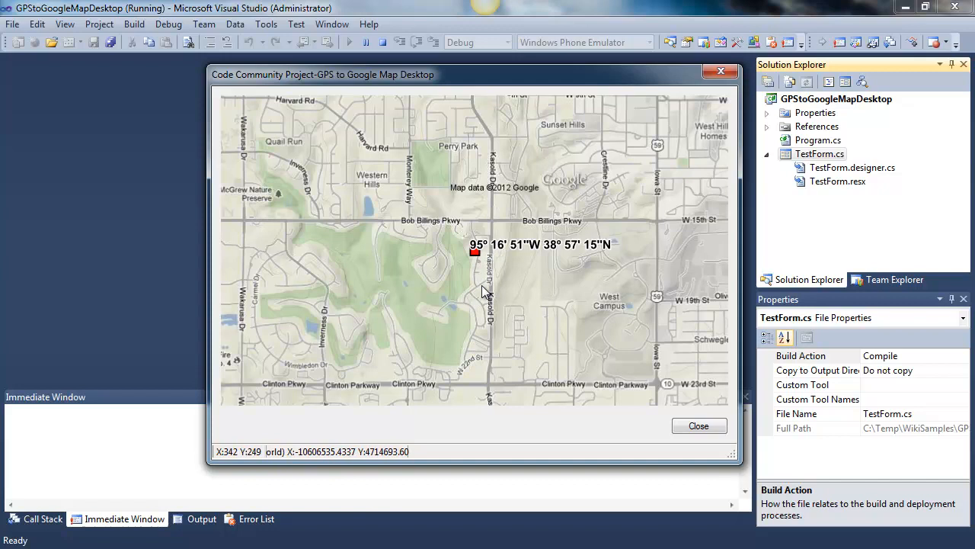
{"action": "mouse_move", "coordinate": [469, 279]}
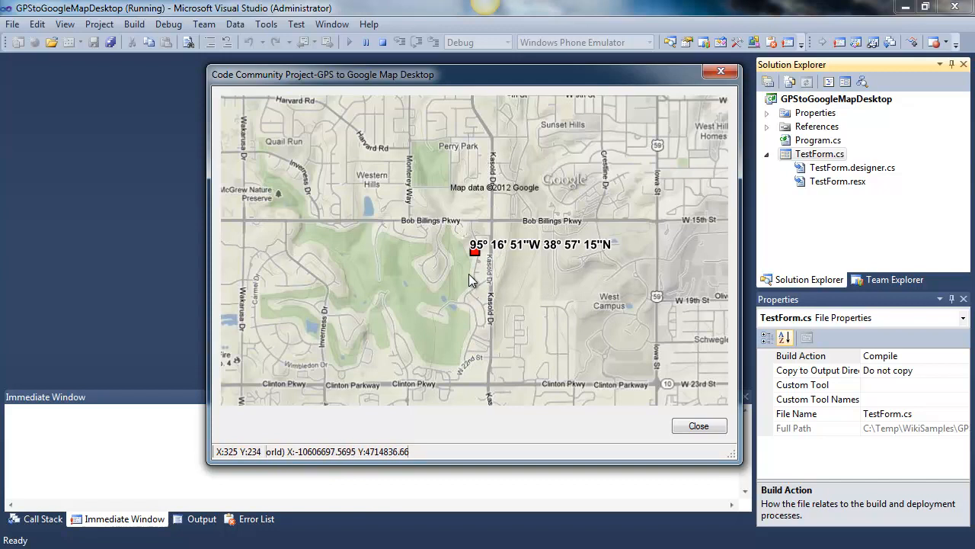
{"action": "mouse_move", "coordinate": [454, 289]}
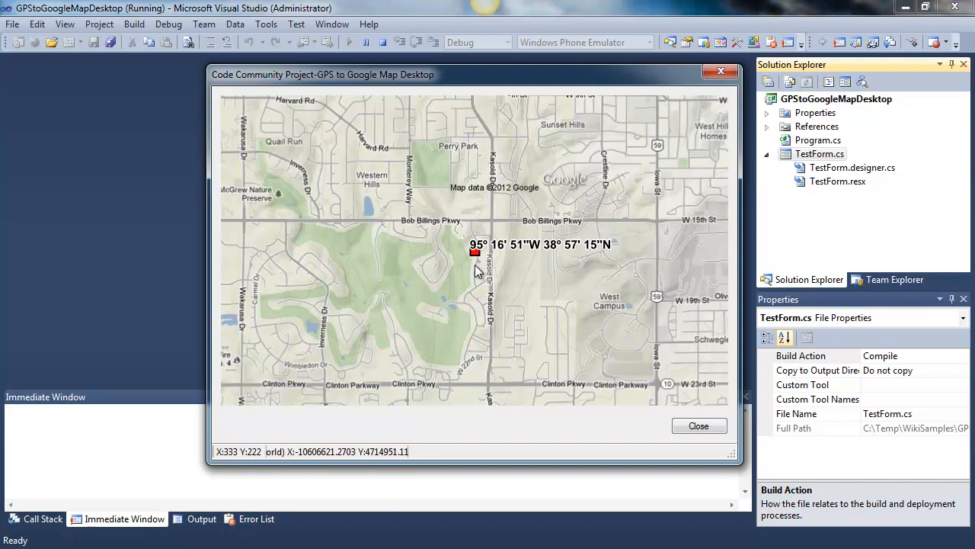
{"action": "mouse_move", "coordinate": [475, 268]}
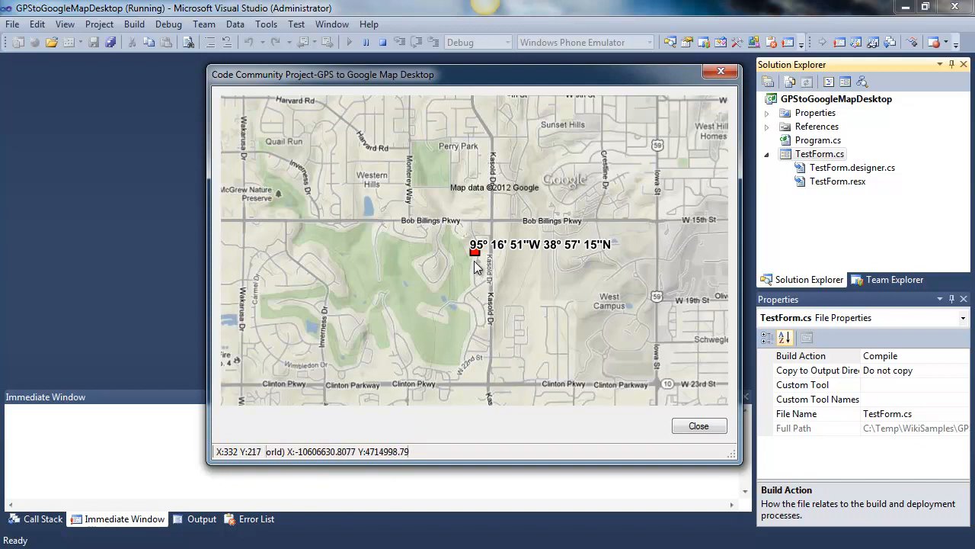
{"action": "mouse_move", "coordinate": [480, 266]}
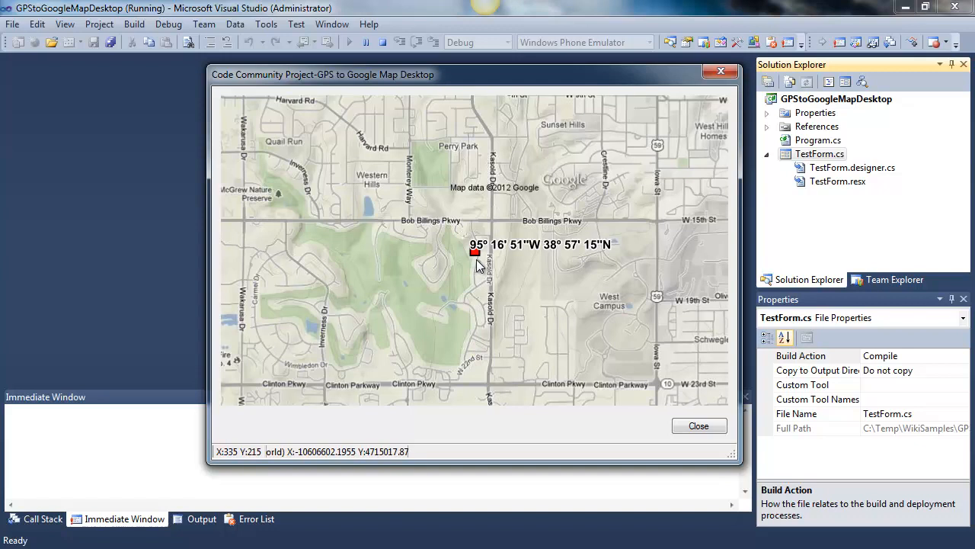
{"action": "mouse_move", "coordinate": [481, 263]}
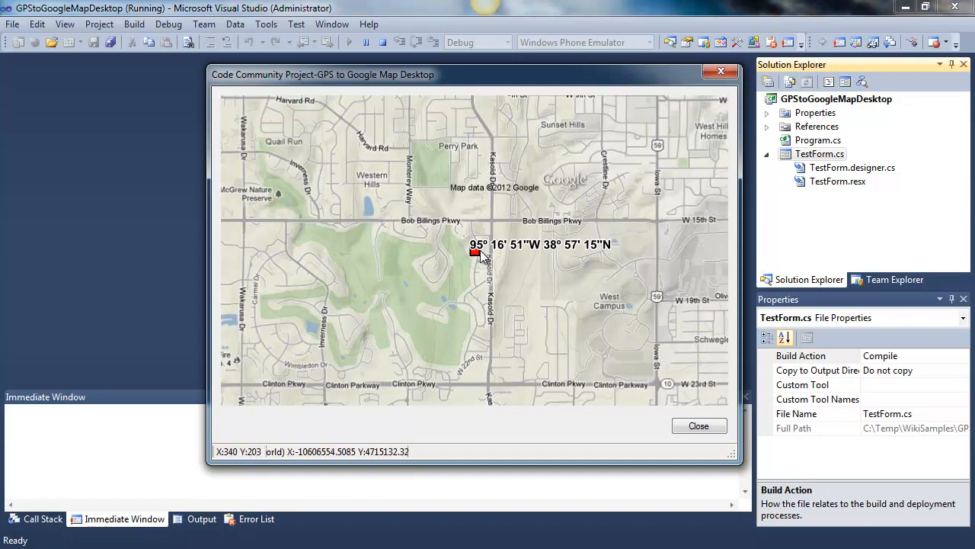
{"action": "mouse_move", "coordinate": [485, 262]}
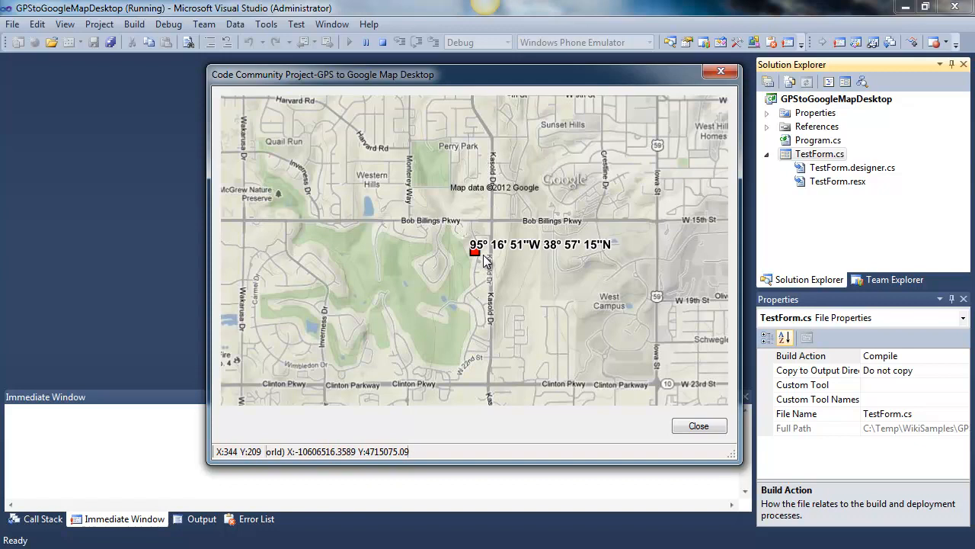
{"action": "mouse_move", "coordinate": [483, 264]}
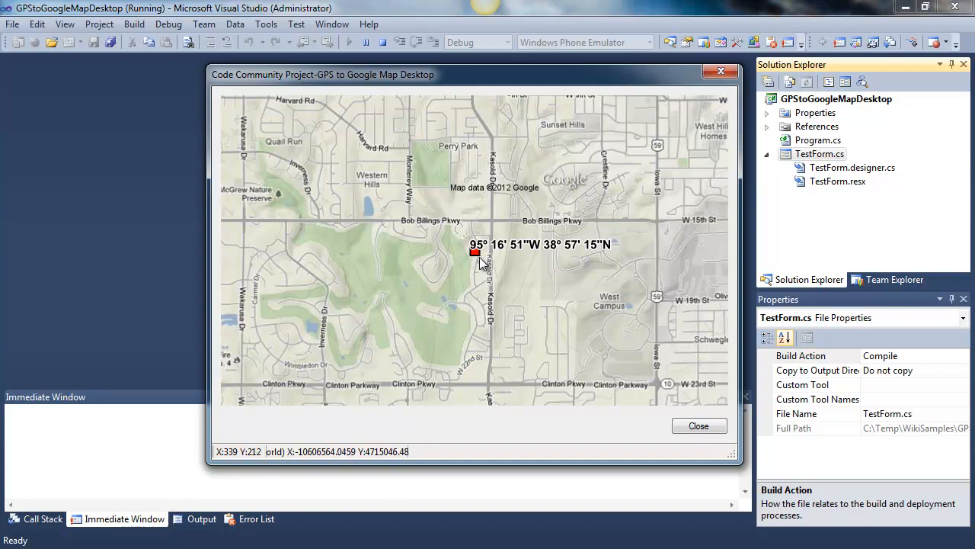
{"action": "mouse_move", "coordinate": [495, 256]}
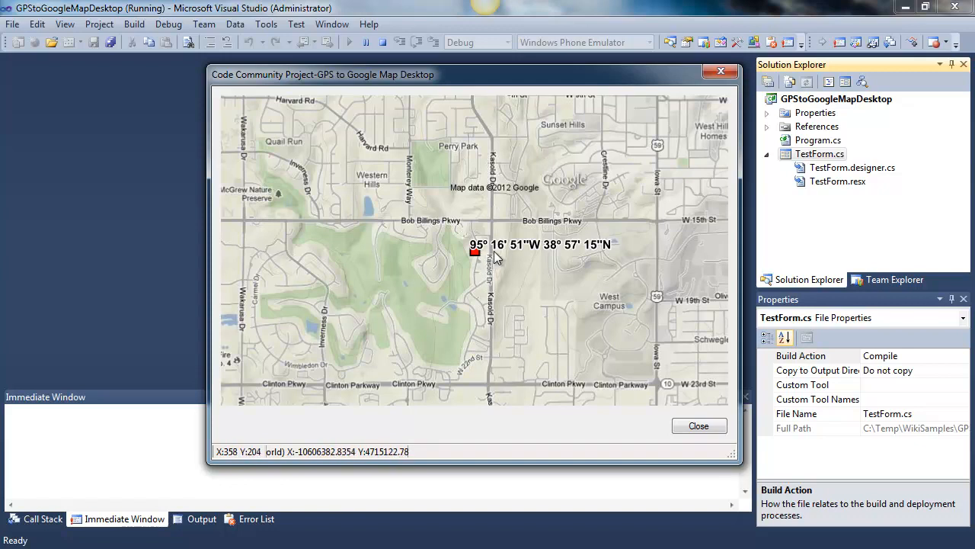
{"action": "mouse_move", "coordinate": [514, 256]}
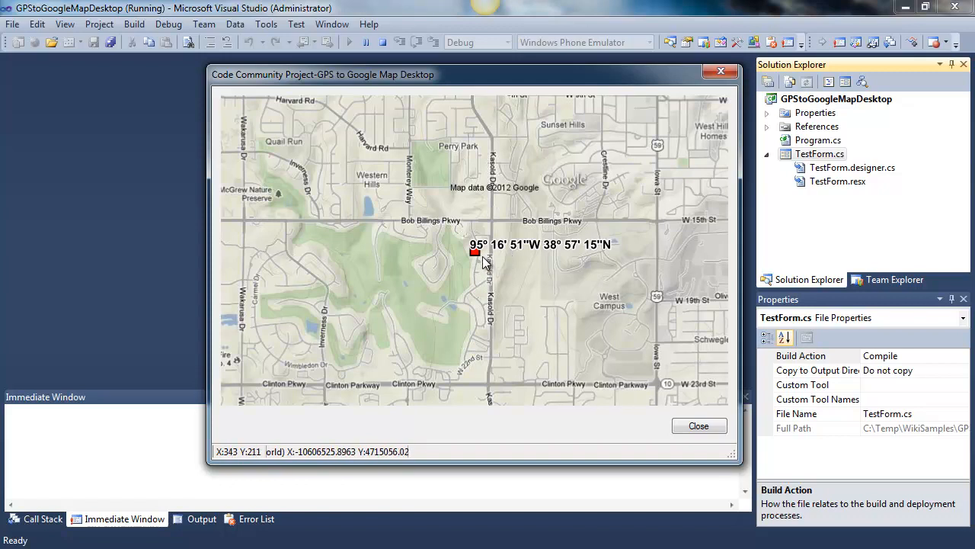
{"action": "mouse_move", "coordinate": [694, 168]}
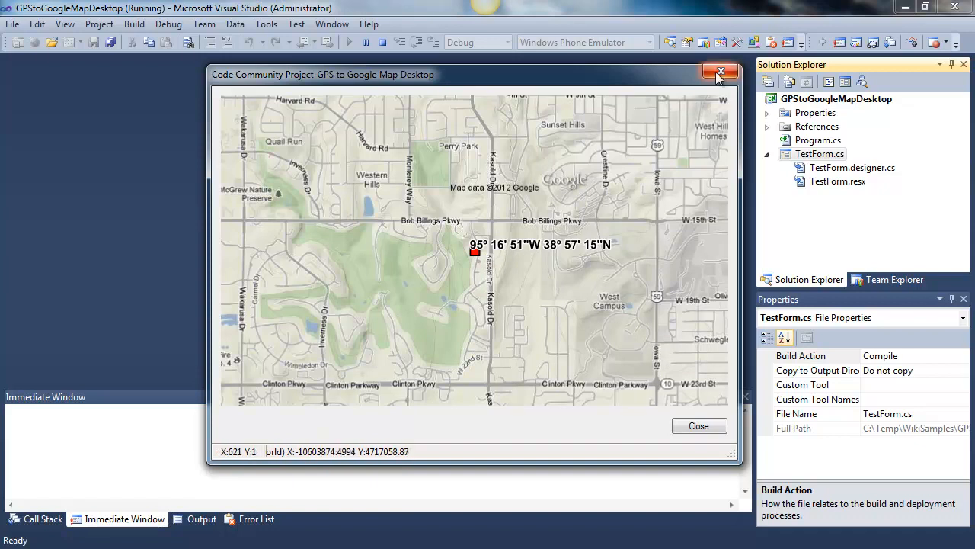
Step: Close the map app and open TestForm.cs in the code editor via View Code
{"action": "left_click", "coordinate": [719, 74]}
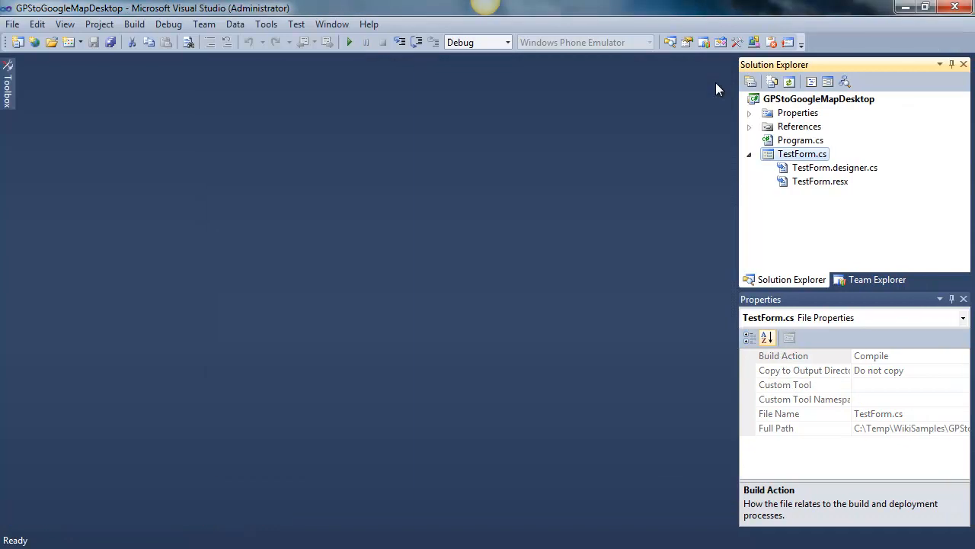
{"action": "right_click", "coordinate": [802, 154]}
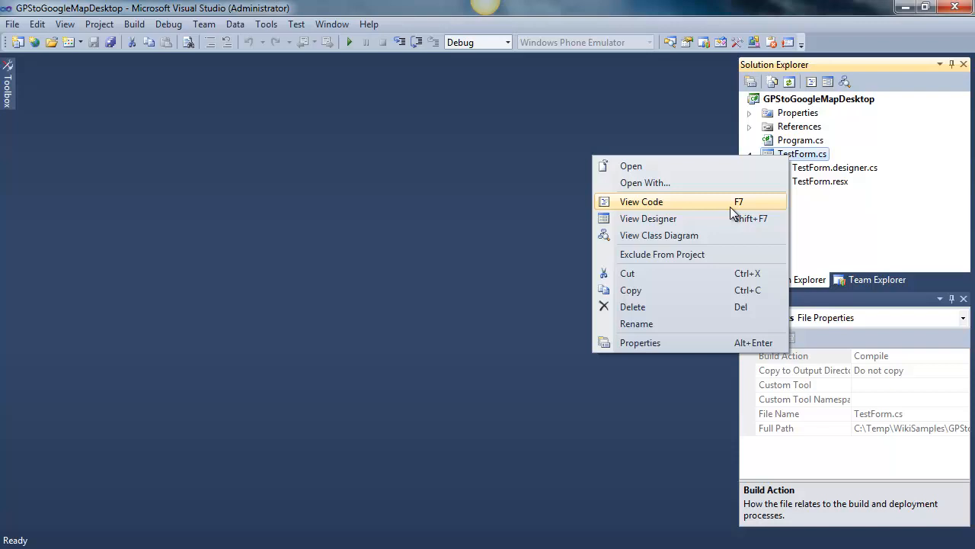
{"action": "left_click", "coordinate": [641, 201]}
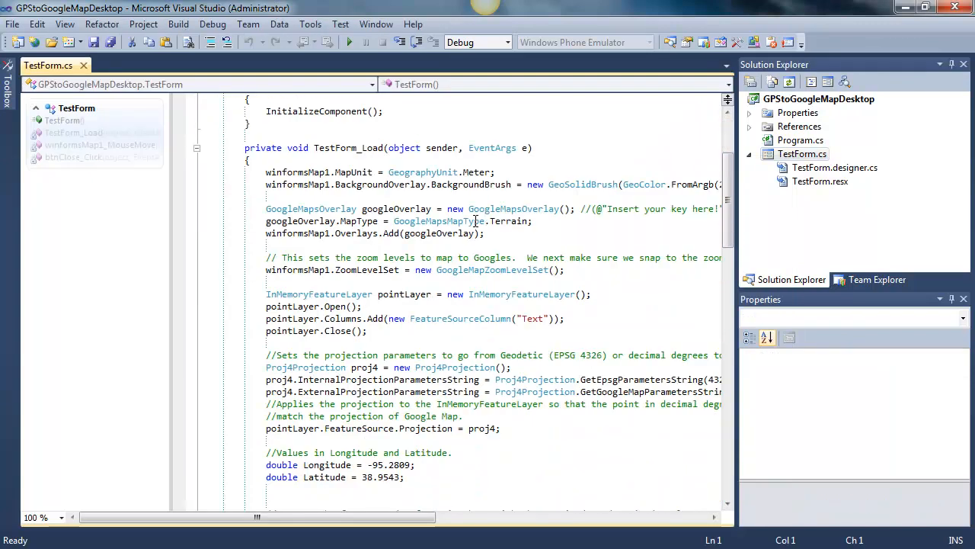
{"action": "mouse_move", "coordinate": [742, 213]}
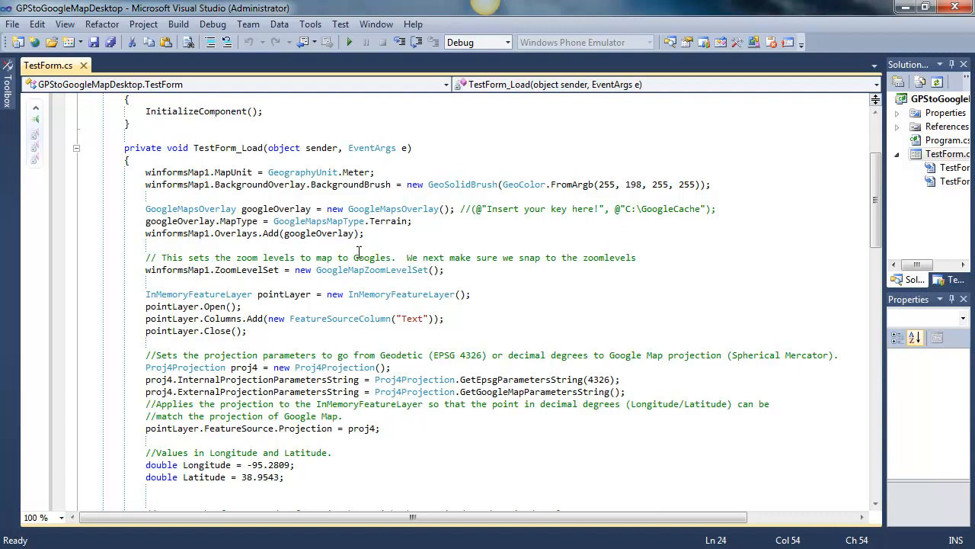
Step: Highlight the Google overlay lines and re-enter googleOverlay.MapType as GoogleMapsMapType.Terrain
{"action": "left_click_drag", "start_coordinate": [146, 208], "coordinate": [365, 233]}
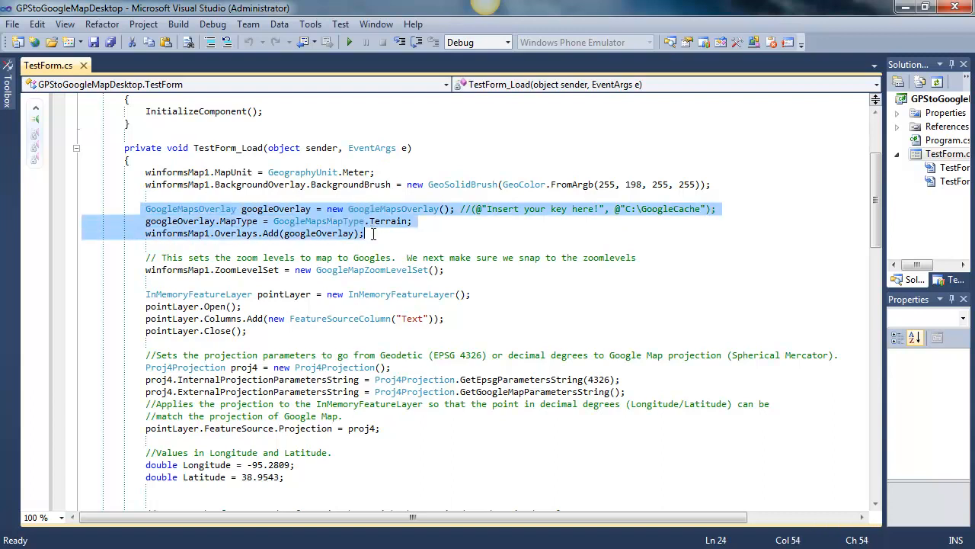
{"action": "left_click", "coordinate": [499, 213]}
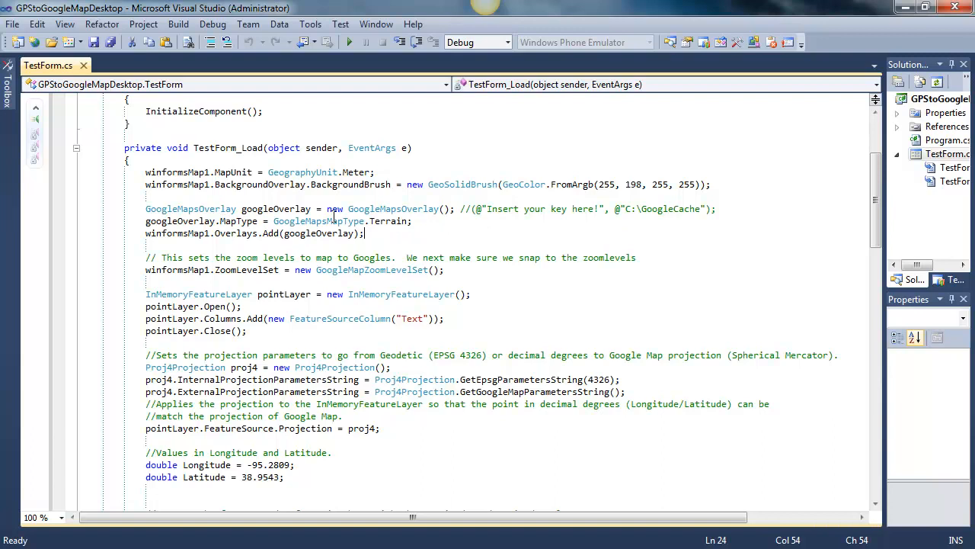
{"action": "double_click", "coordinate": [387, 221]}
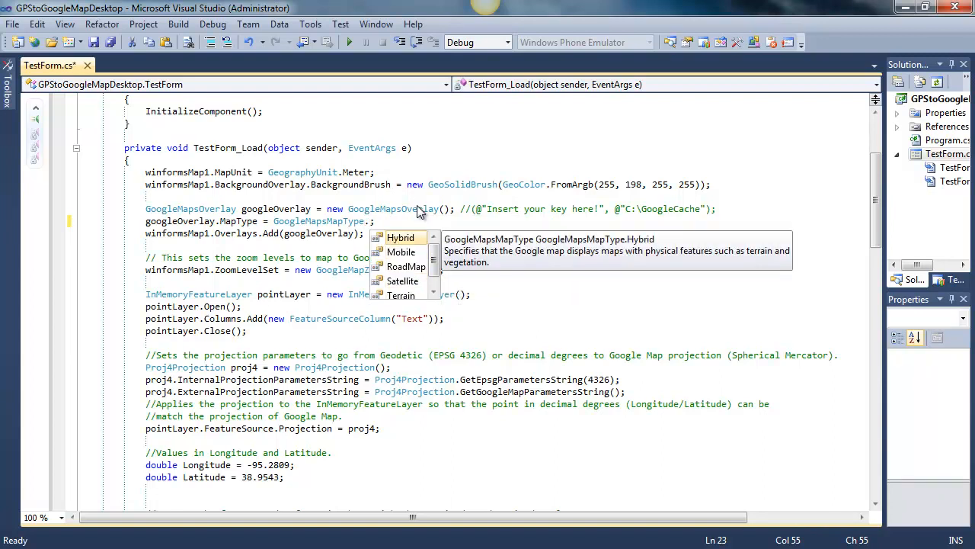
{"action": "type", "text": "Terrain"}
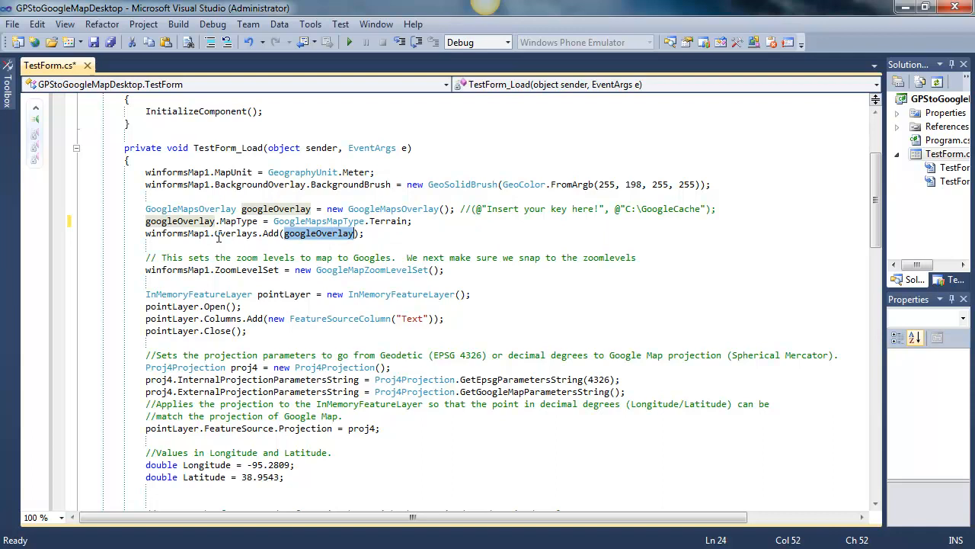
{"action": "mouse_move", "coordinate": [183, 234]}
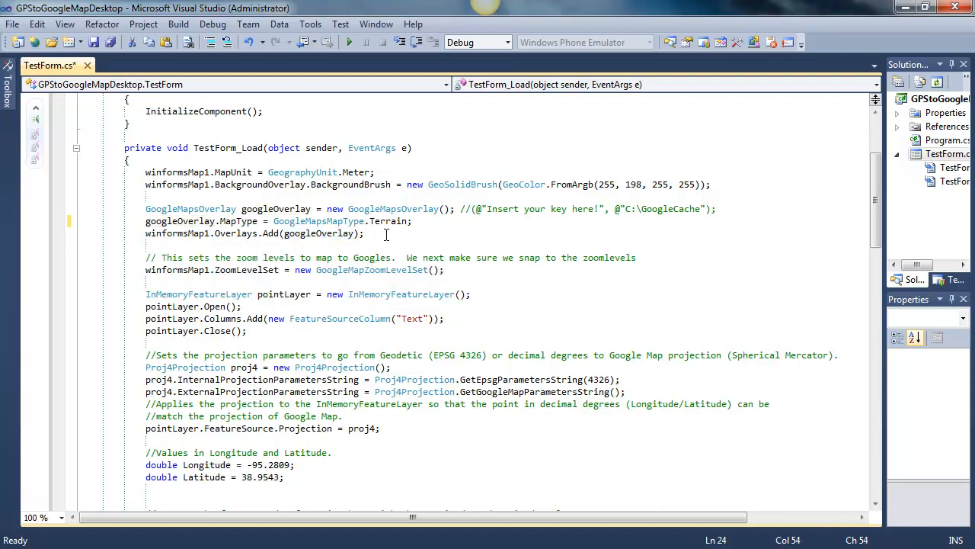
{"action": "left_click_drag", "start_coordinate": [146, 172], "coordinate": [366, 233]}
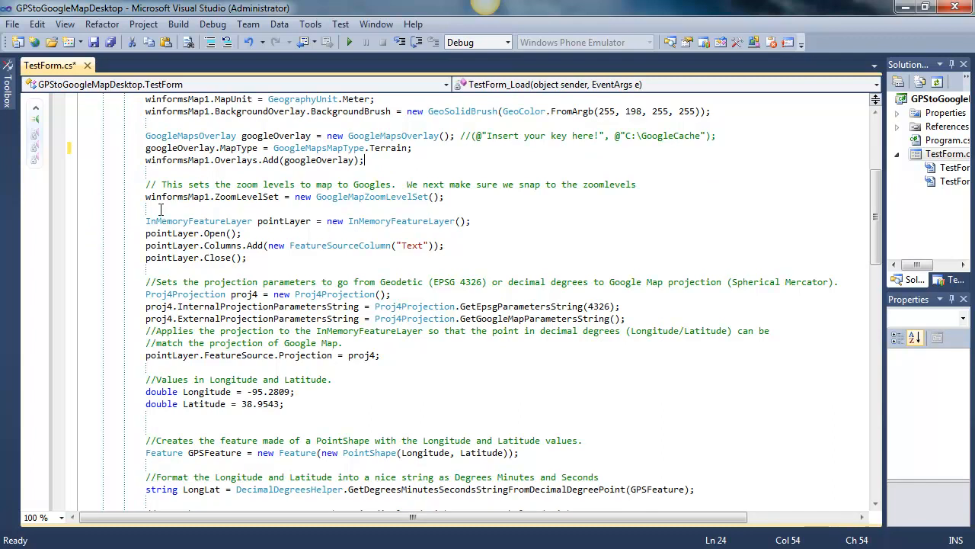
{"action": "double_click", "coordinate": [178, 197]}
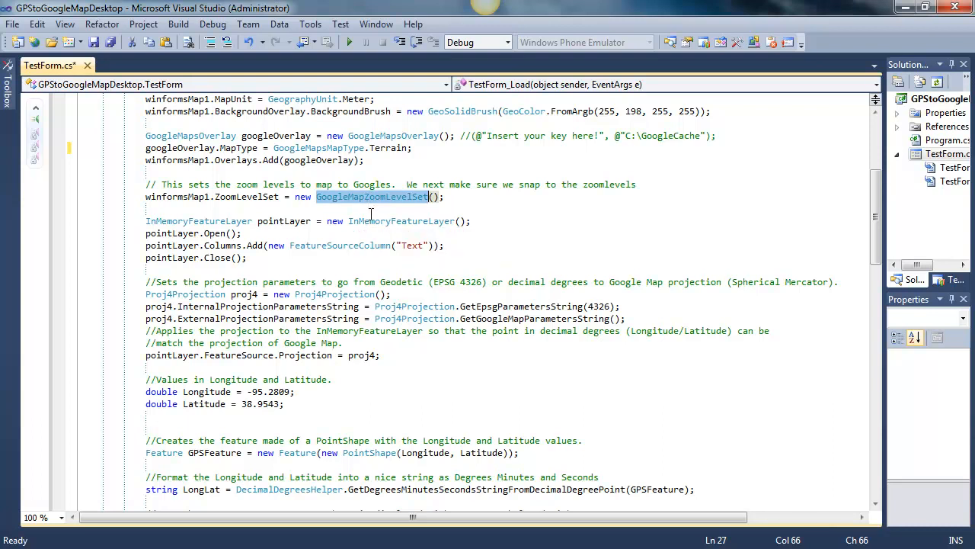
{"action": "left_click", "coordinate": [480, 207]}
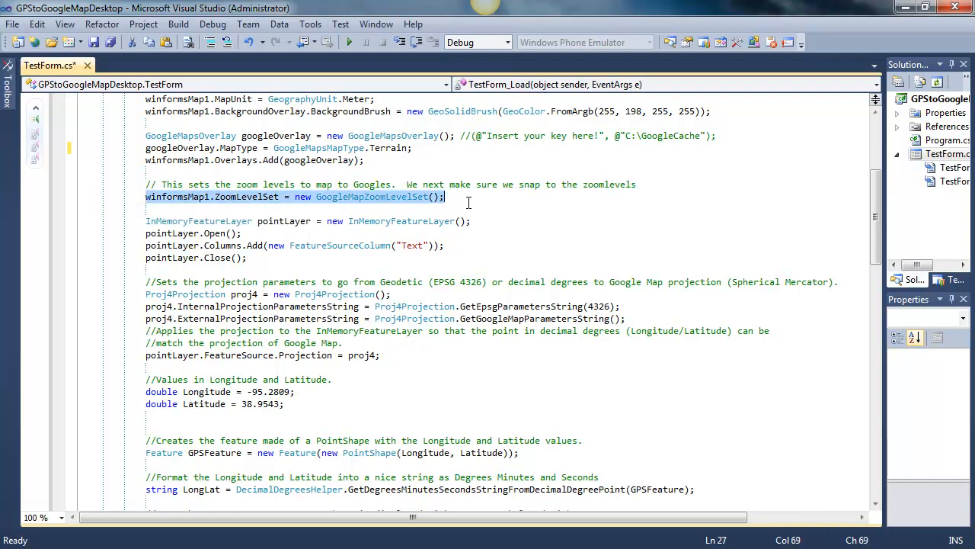
{"action": "scroll", "scroll_direction": "down", "scroll_amount": 3}
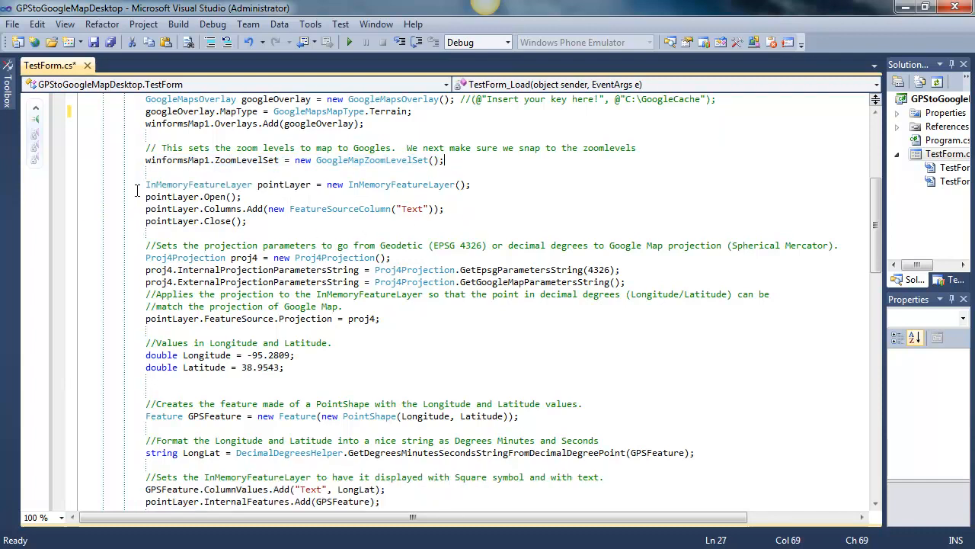
{"action": "left_click", "coordinate": [146, 184]}
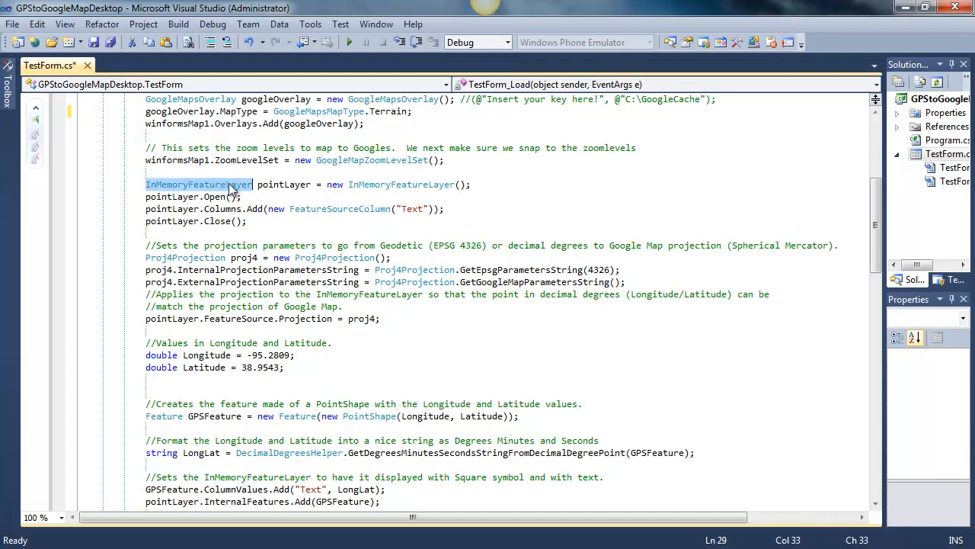
{"action": "left_click", "coordinate": [299, 184]}
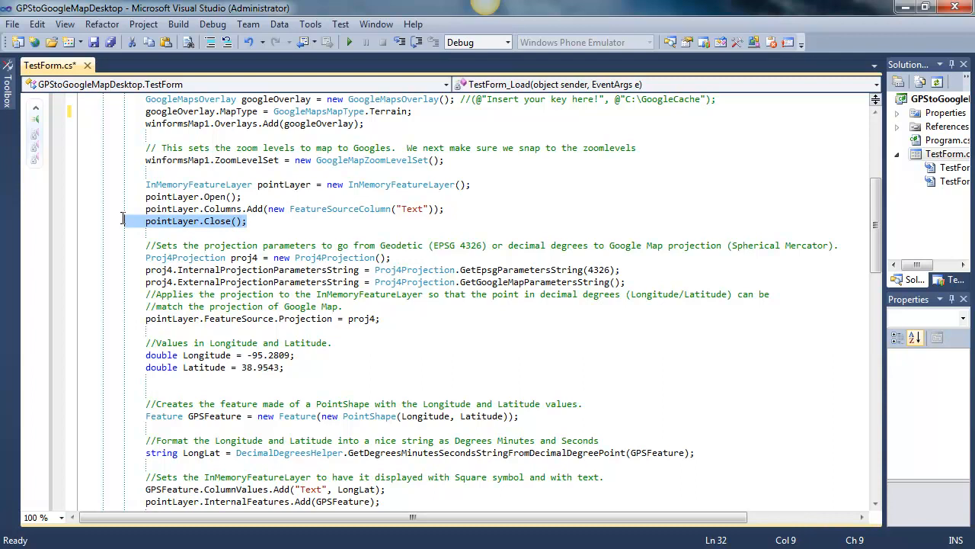
{"action": "left_click", "coordinate": [251, 221]}
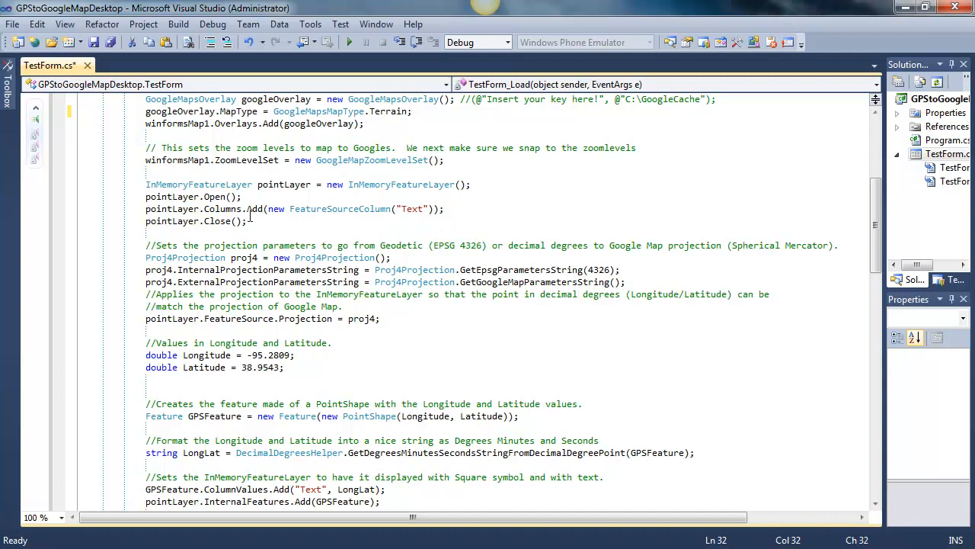
{"action": "double_click", "coordinate": [215, 197]}
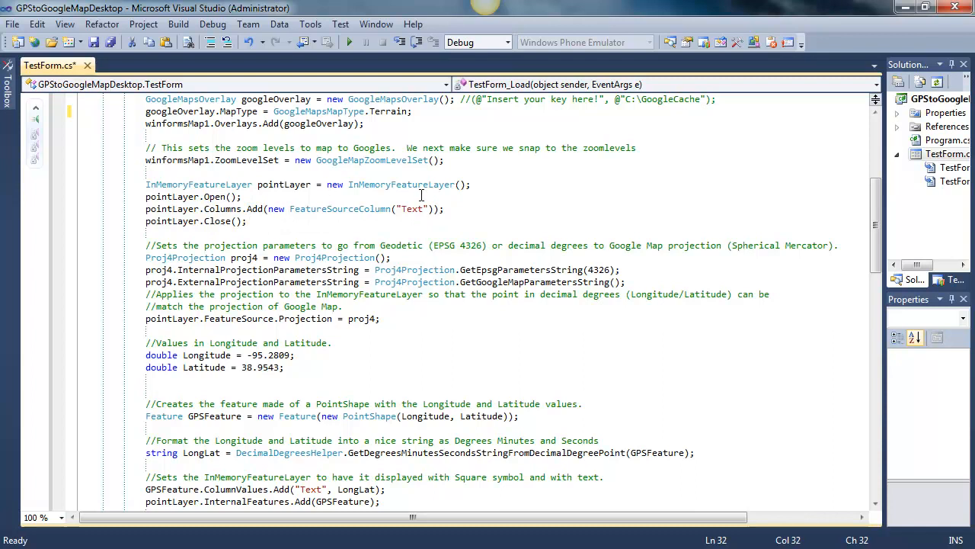
{"action": "scroll", "scroll_direction": "down", "scroll_amount": 3}
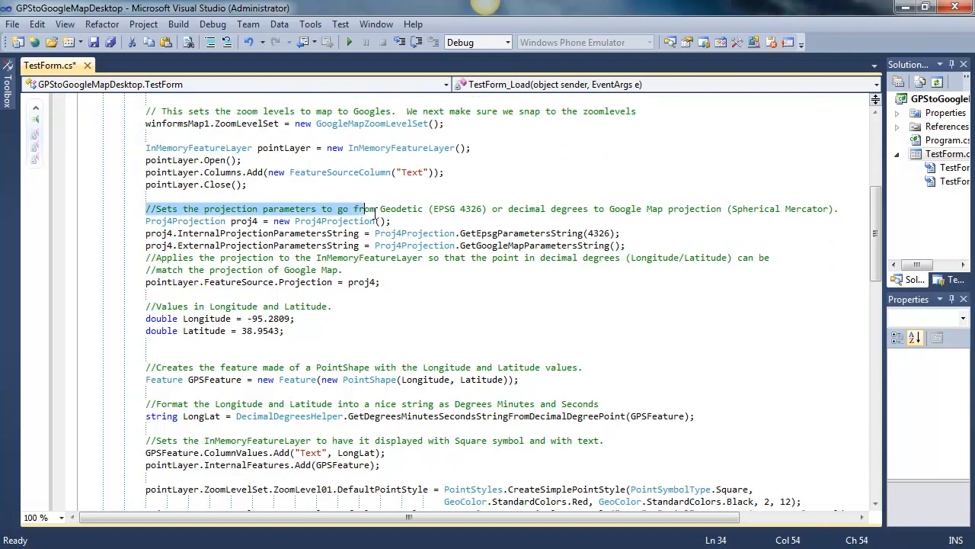
{"action": "left_click", "coordinate": [638, 244]}
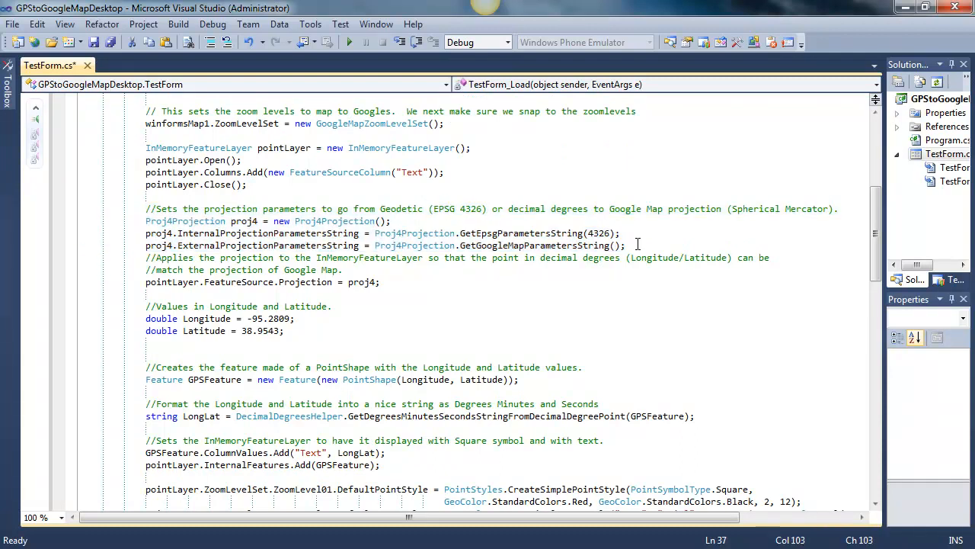
{"action": "mouse_move", "coordinate": [655, 245]}
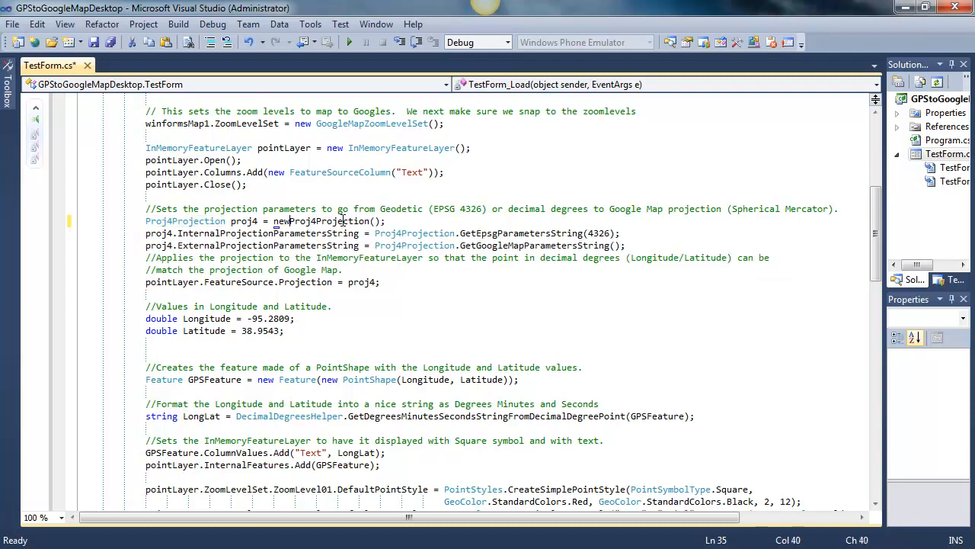
Step: Make proj4 a ManagedProj4Projection, then highlight EPSG 4326, GetGoogleMapParametersString and pointLayer
{"action": "type", "text": "Managed"}
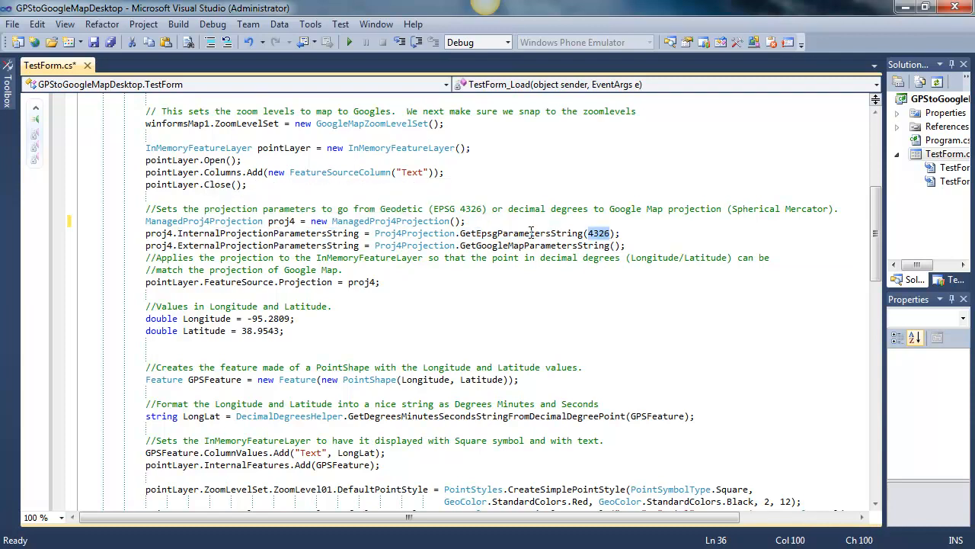
{"action": "mouse_move", "coordinate": [598, 246]}
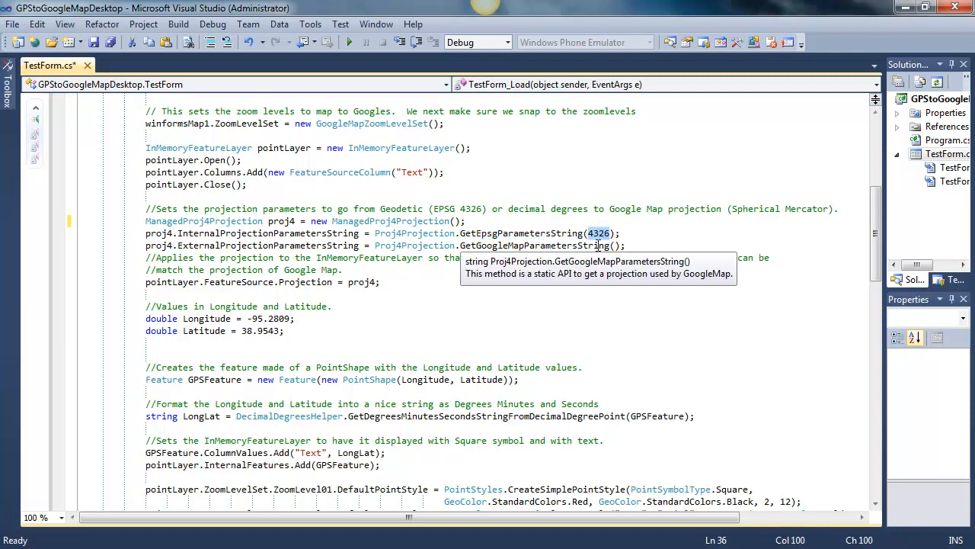
{"action": "mouse_move", "coordinate": [642, 232]}
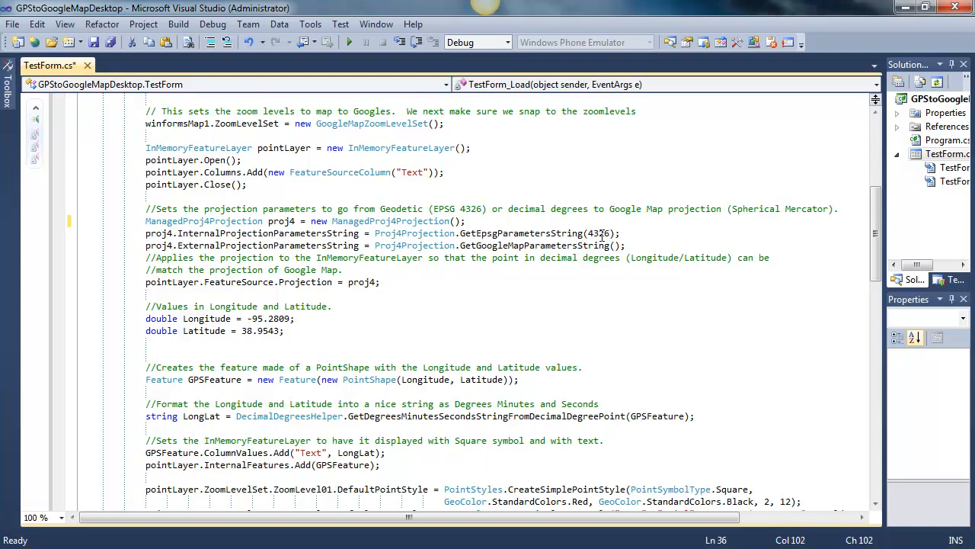
{"action": "double_click", "coordinate": [599, 233]}
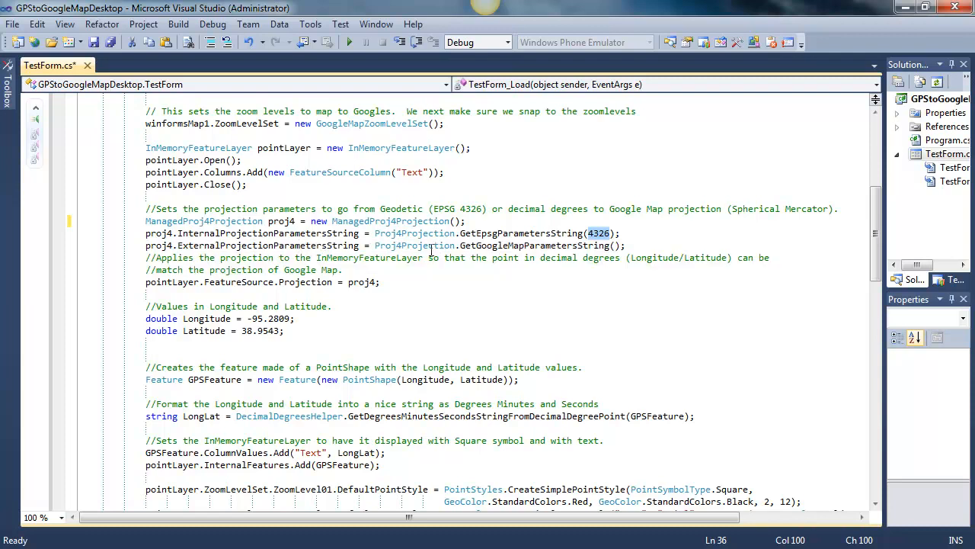
{"action": "double_click", "coordinate": [267, 244]}
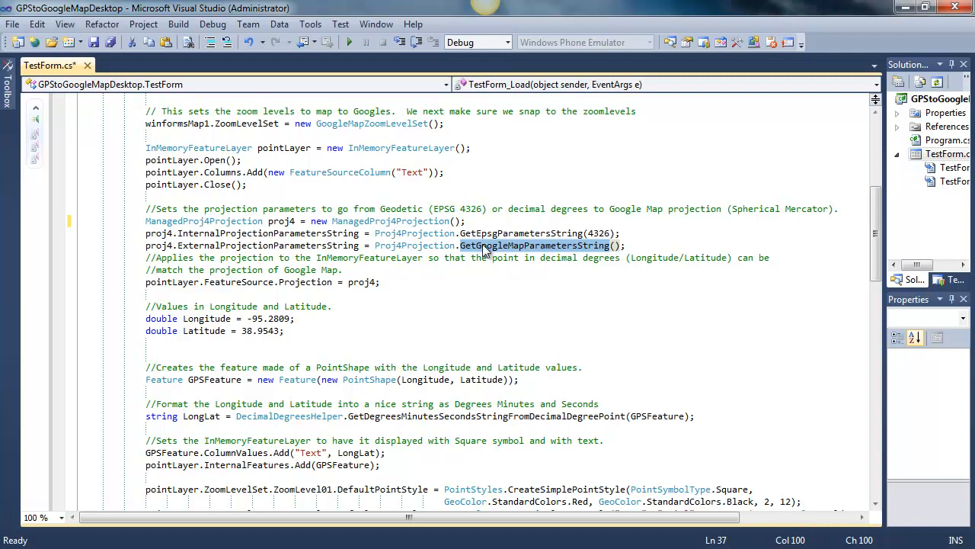
{"action": "mouse_move", "coordinate": [499, 255]}
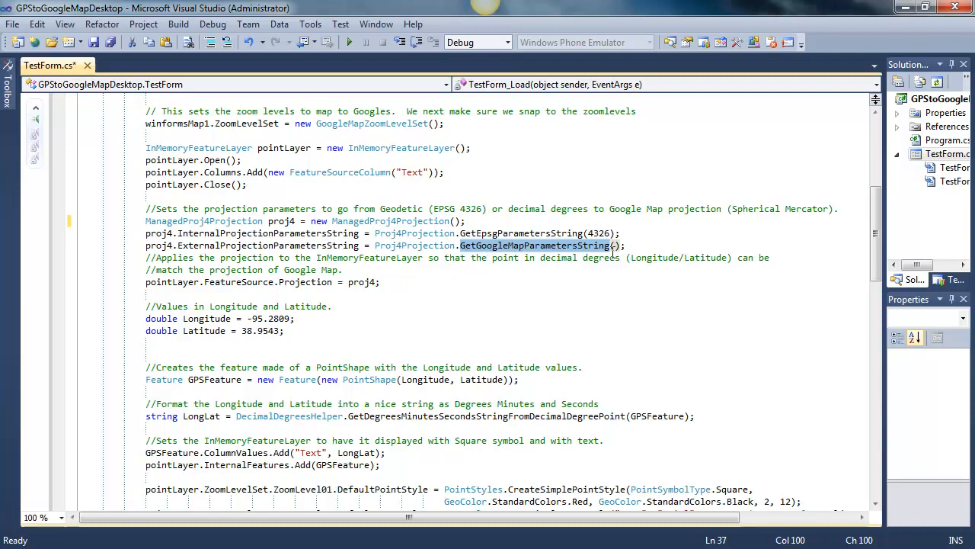
{"action": "mouse_move", "coordinate": [533, 246]}
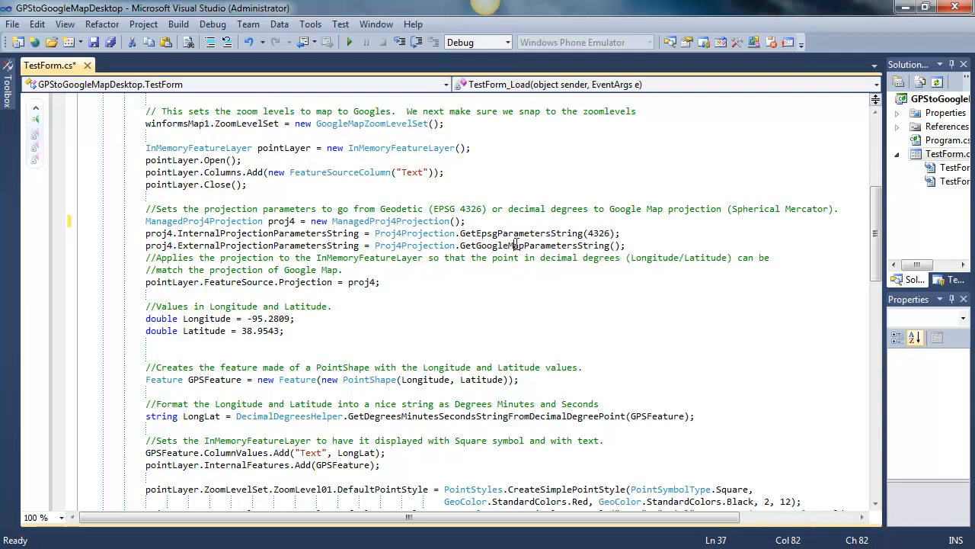
{"action": "double_click", "coordinate": [533, 244]}
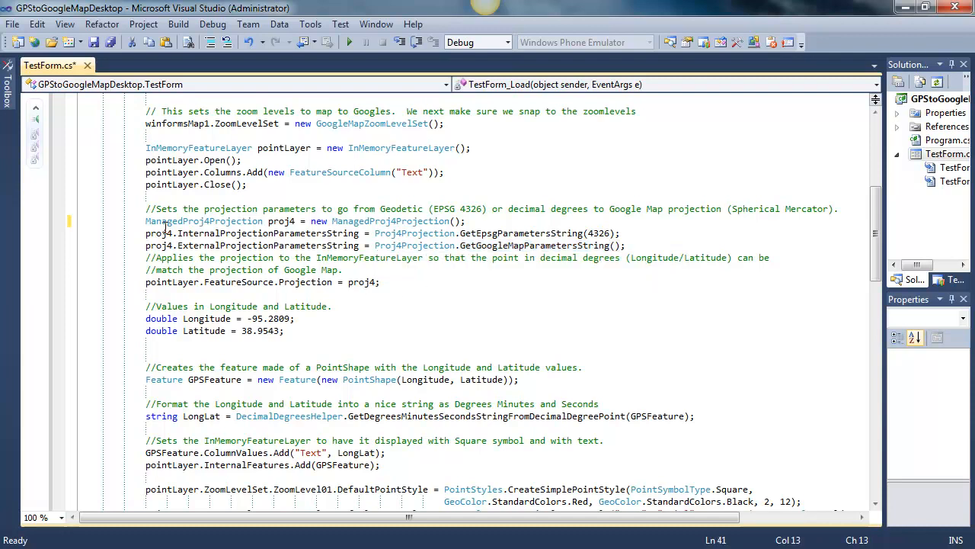
{"action": "left_click_drag", "start_coordinate": [146, 221], "coordinate": [629, 245]}
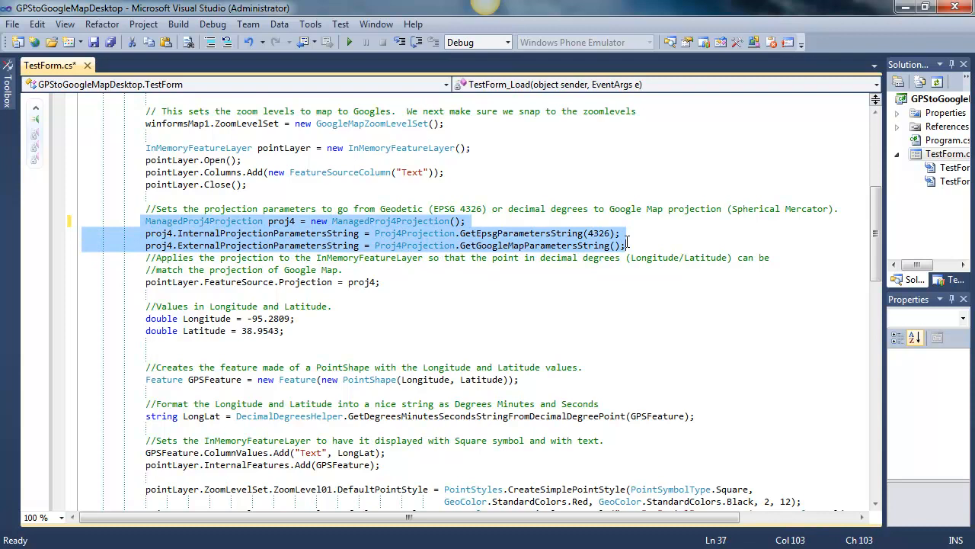
{"action": "mouse_move", "coordinate": [215, 148]}
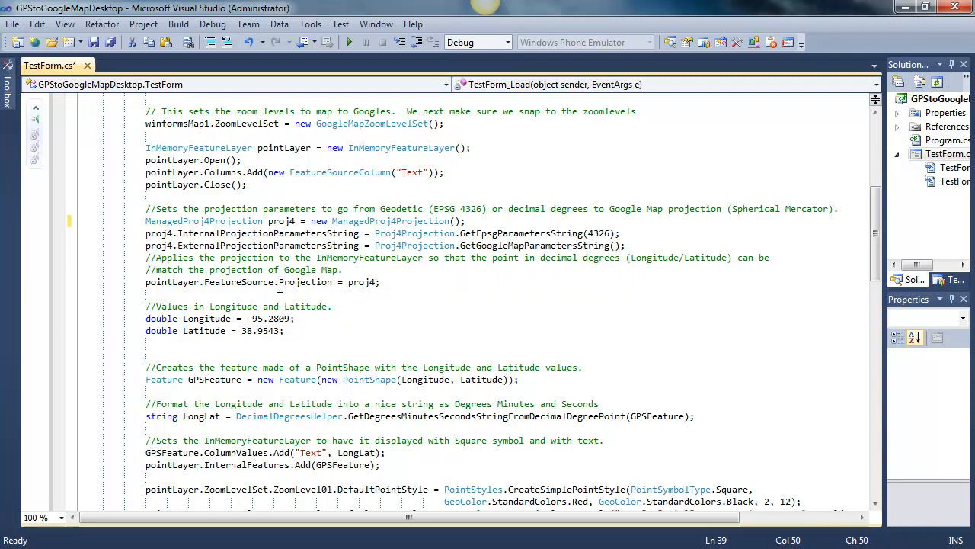
{"action": "double_click", "coordinate": [304, 282]}
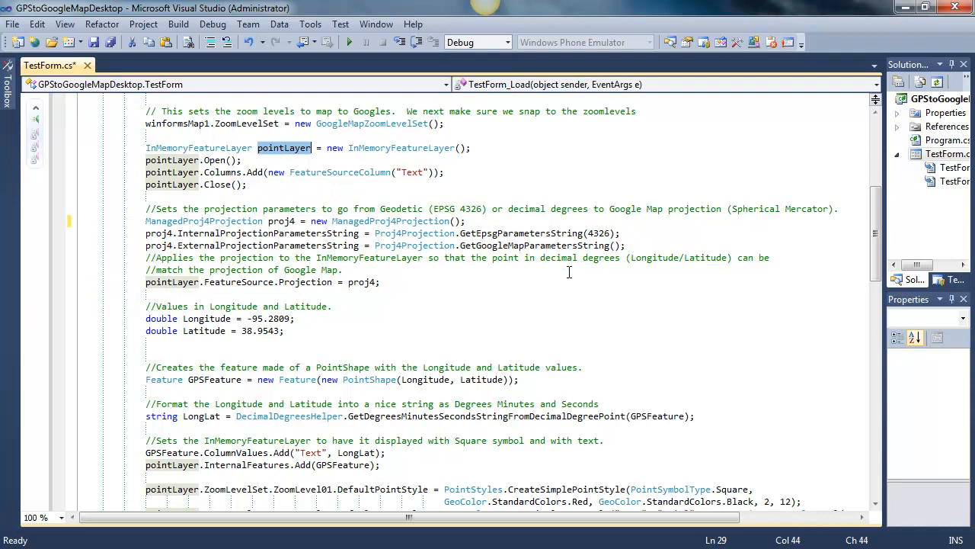
{"action": "scroll", "scroll_direction": "down", "scroll_amount": 3}
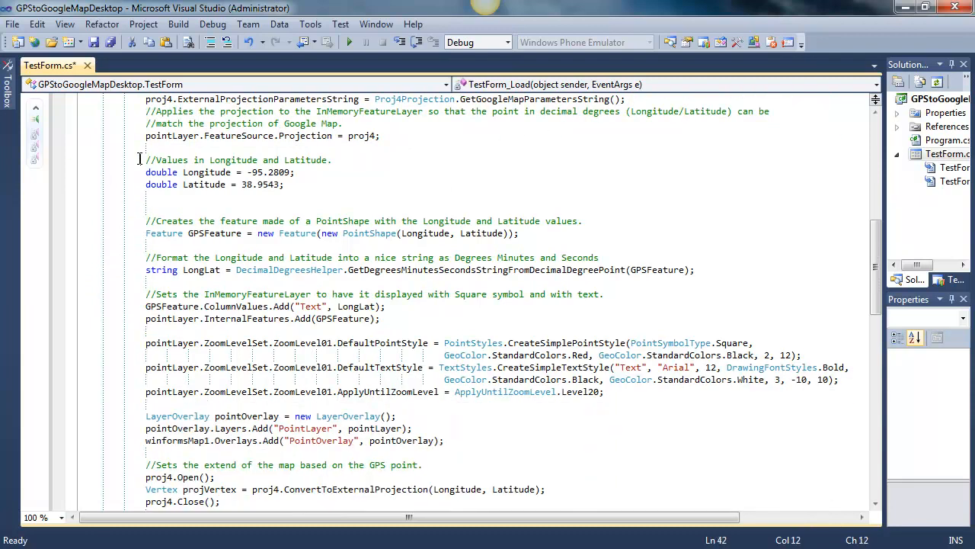
{"action": "left_click_drag", "start_coordinate": [145, 159], "coordinate": [284, 184]}
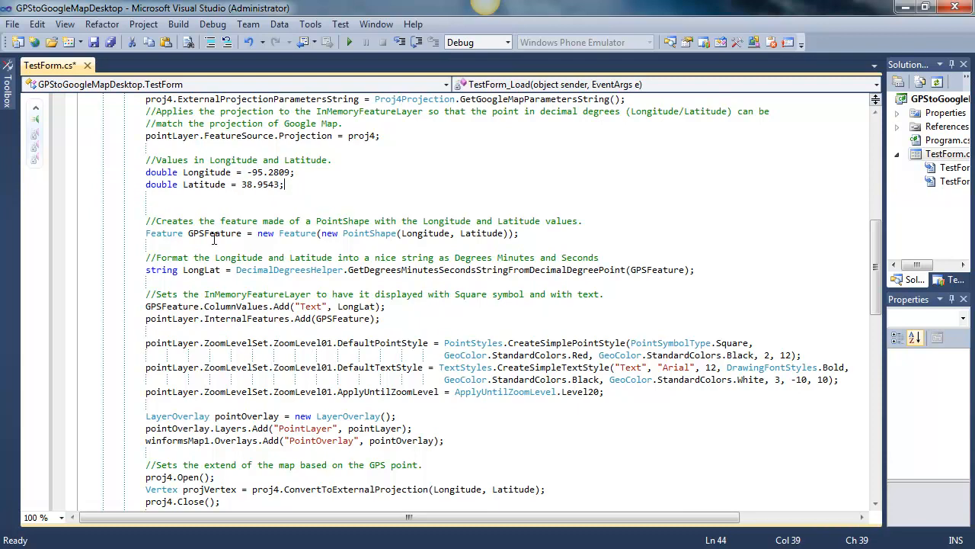
{"action": "double_click", "coordinate": [297, 233]}
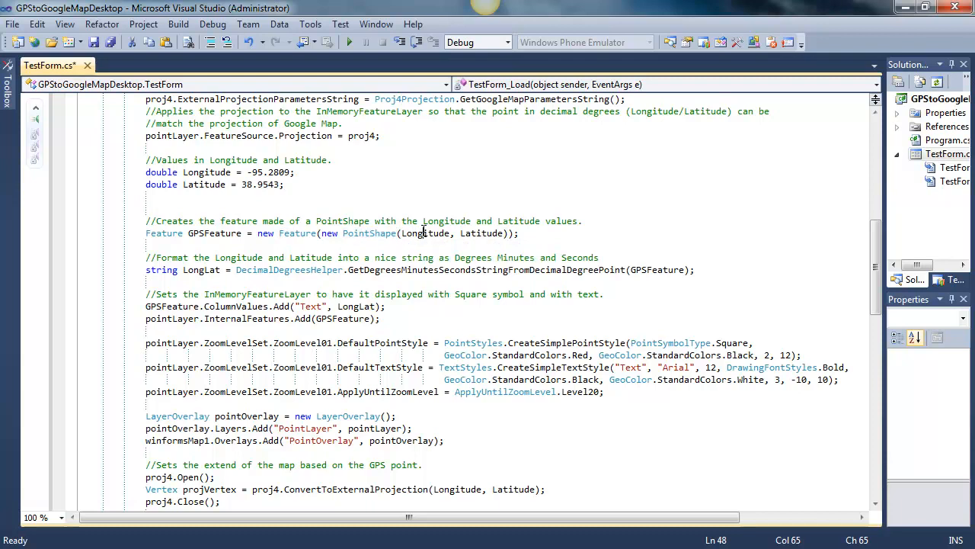
{"action": "double_click", "coordinate": [482, 233]}
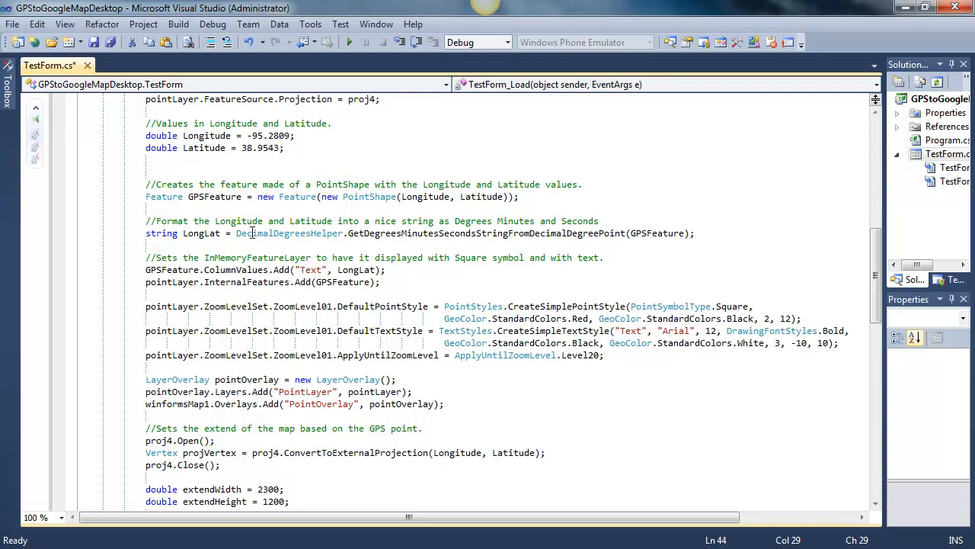
{"action": "left_click", "coordinate": [372, 233]}
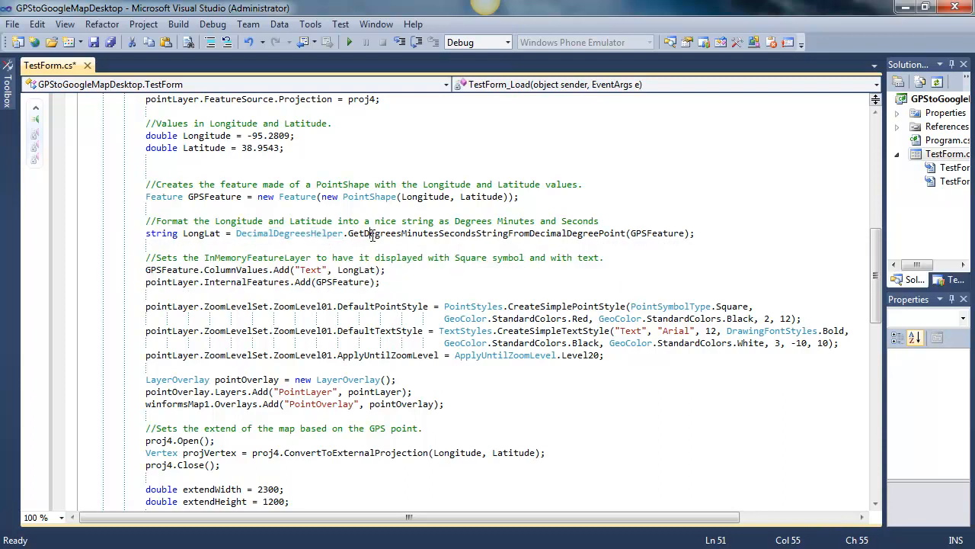
{"action": "double_click", "coordinate": [487, 233]}
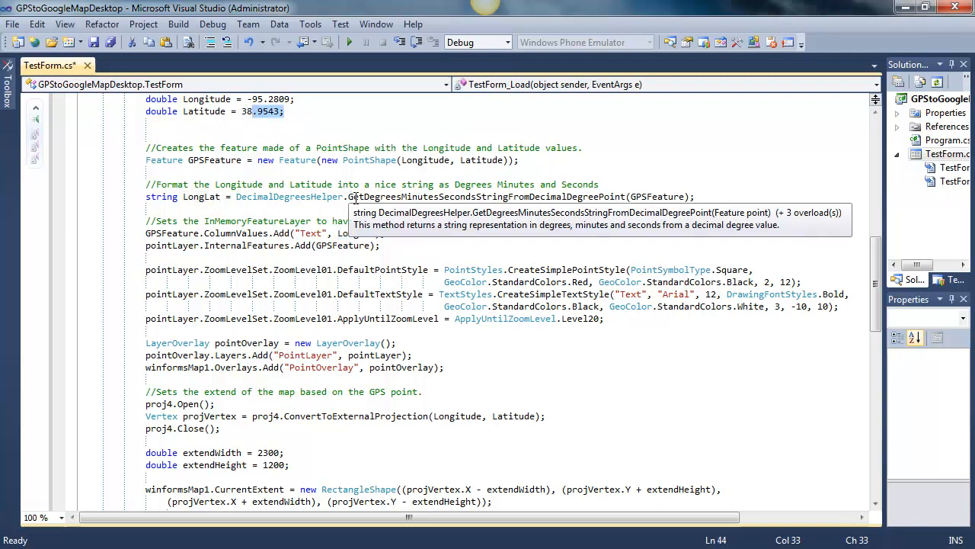
{"action": "mouse_move", "coordinate": [397, 254]}
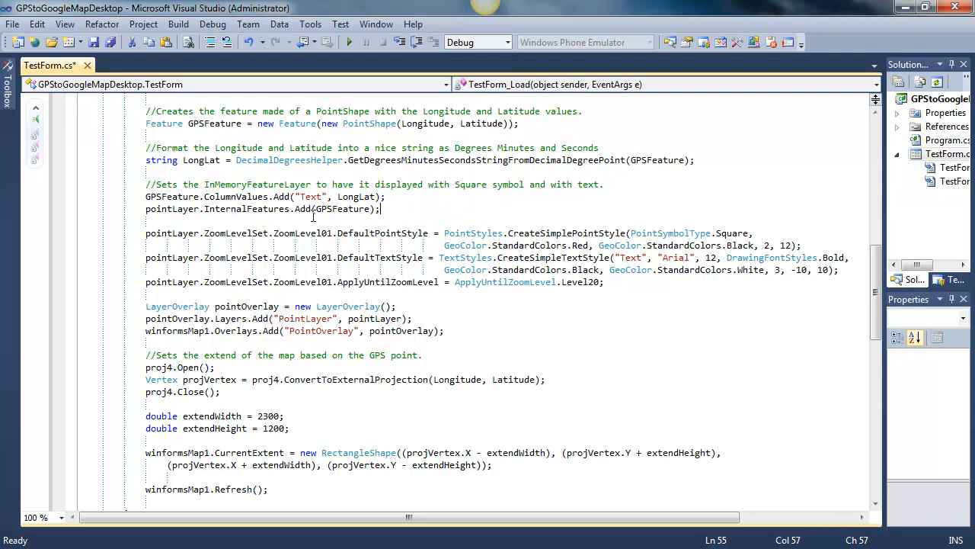
{"action": "double_click", "coordinate": [356, 197]}
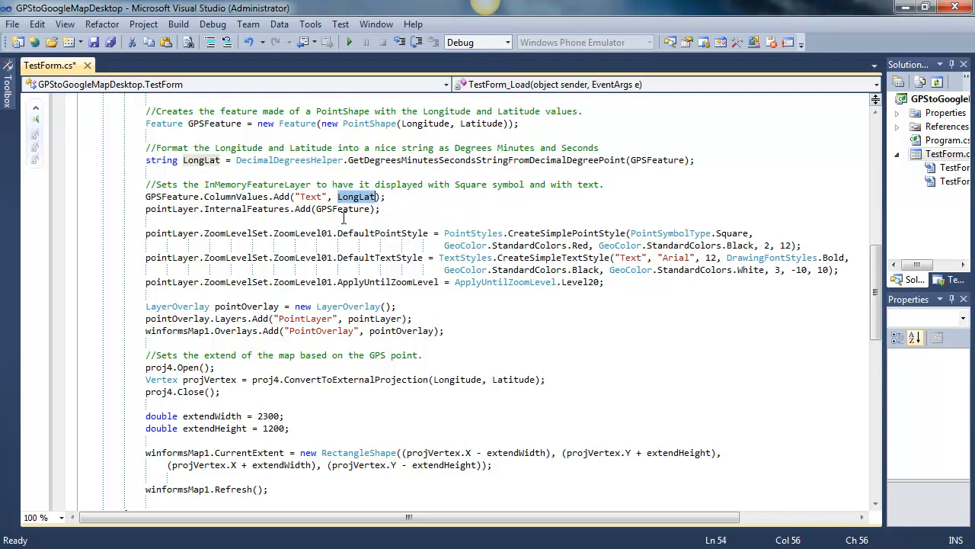
{"action": "mouse_move", "coordinate": [482, 225]}
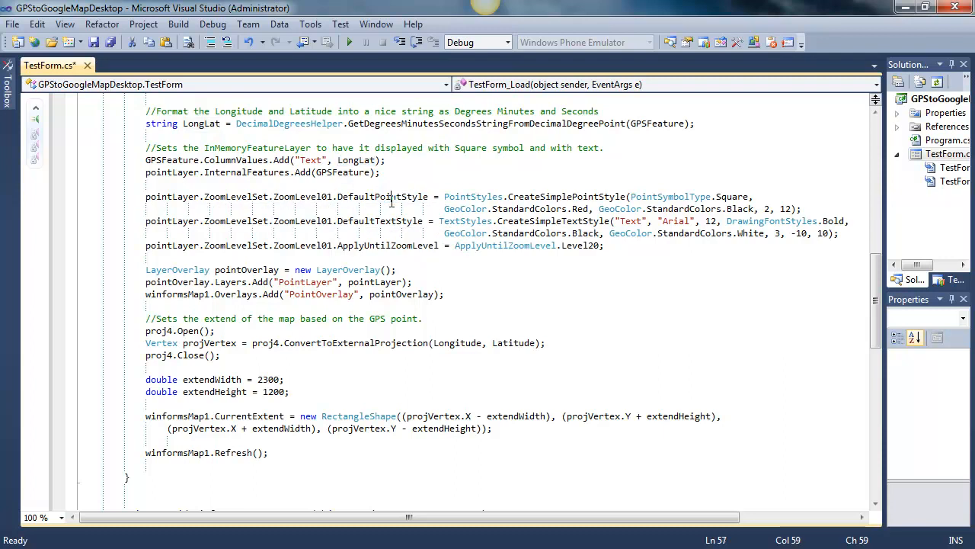
{"action": "double_click", "coordinate": [382, 196]}
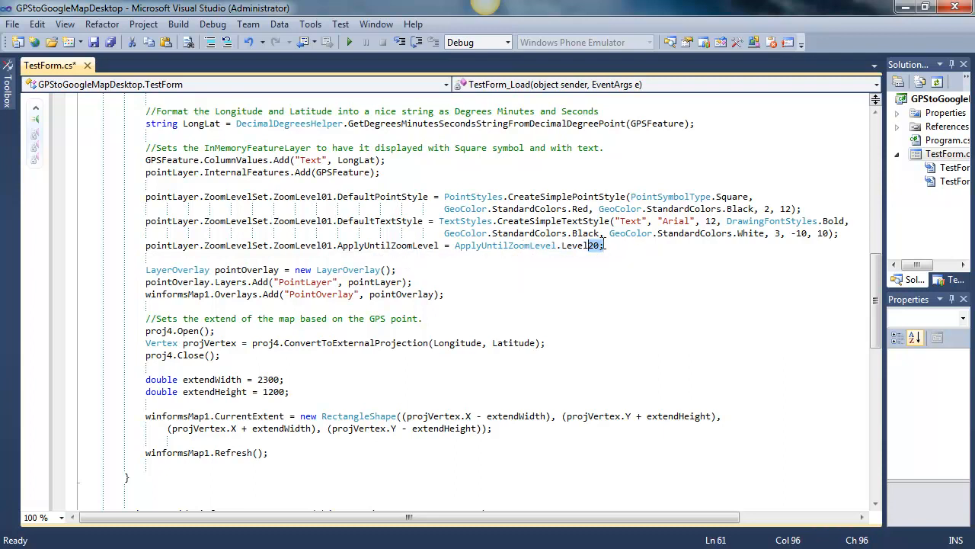
{"action": "left_click", "coordinate": [604, 245]}
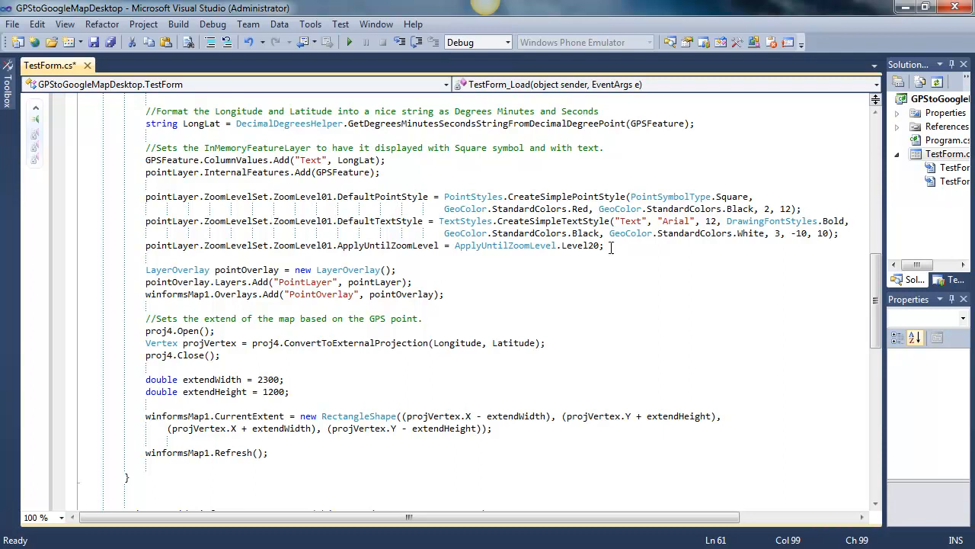
{"action": "mouse_move", "coordinate": [305, 187]}
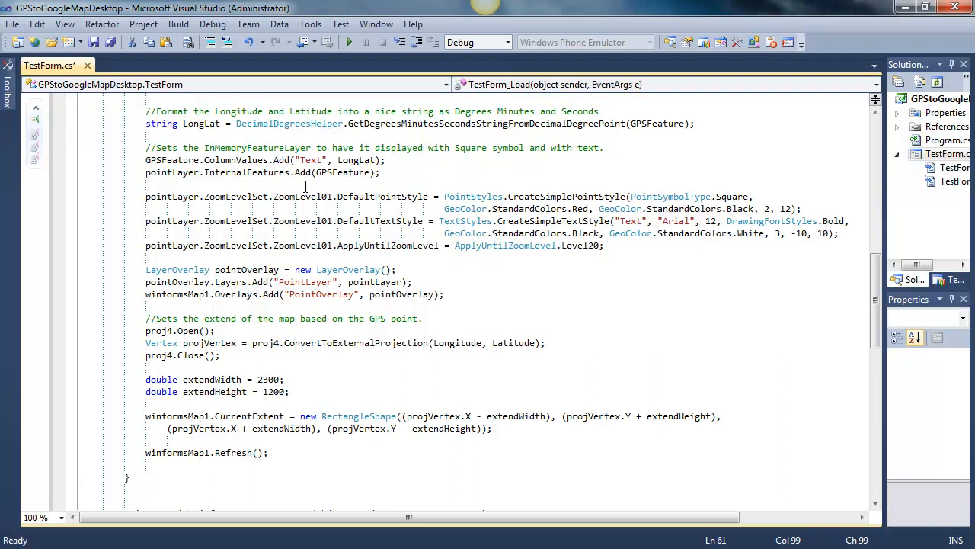
{"action": "scroll", "scroll_direction": "down", "scroll_amount": 3}
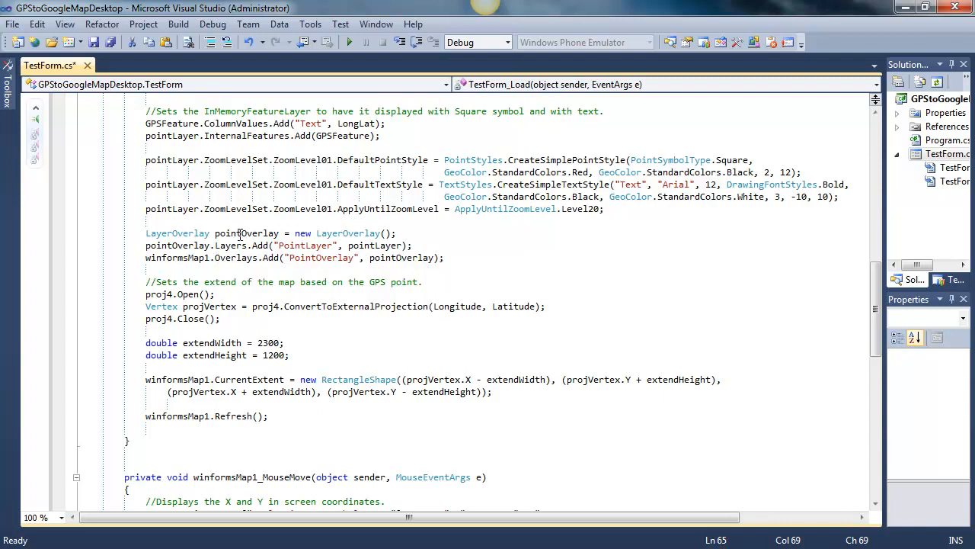
{"action": "left_click", "coordinate": [233, 233]}
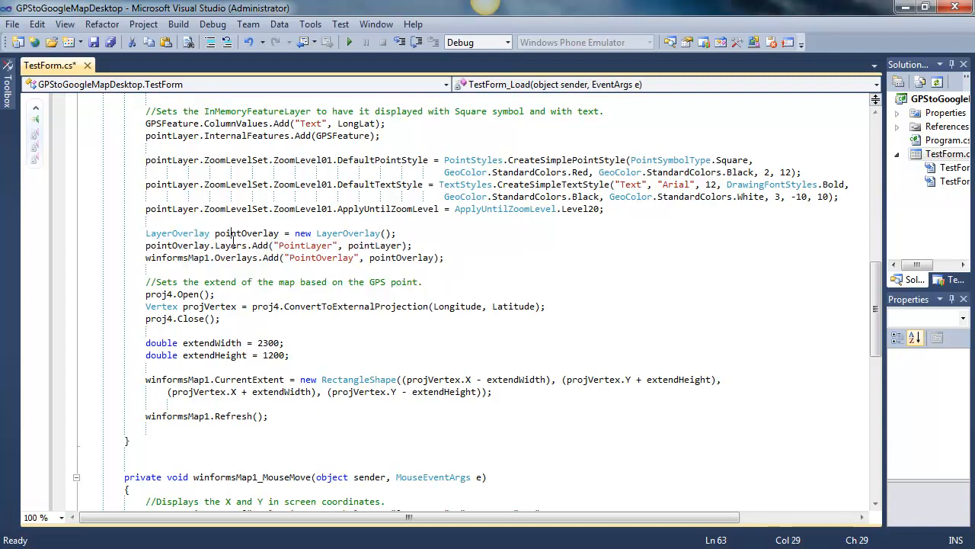
{"action": "double_click", "coordinate": [245, 232]}
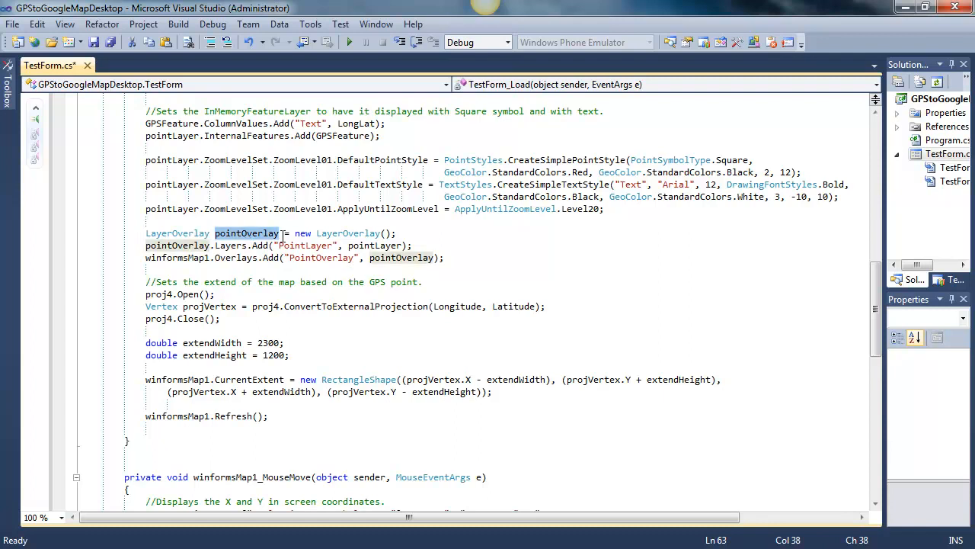
{"action": "mouse_move", "coordinate": [374, 246]}
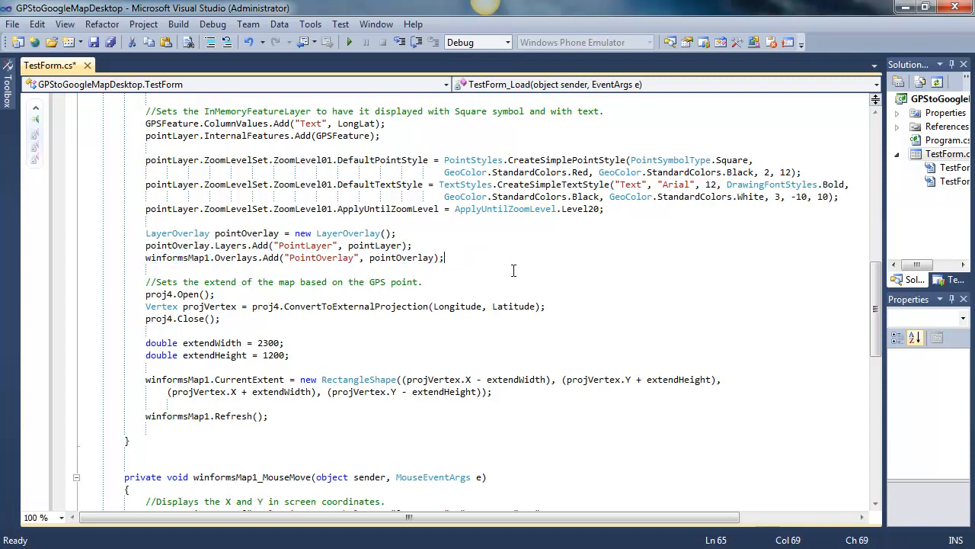
{"action": "mouse_move", "coordinate": [517, 280]}
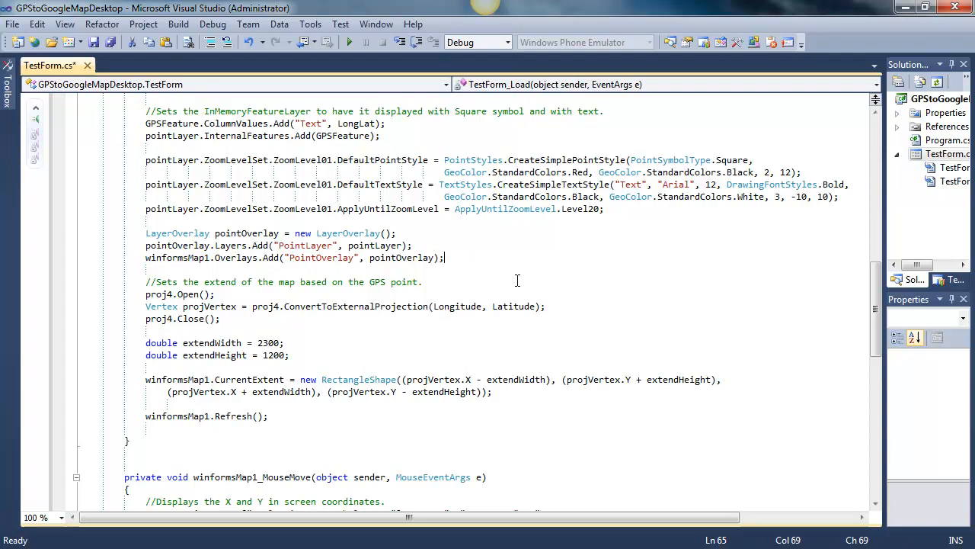
{"action": "mouse_move", "coordinate": [498, 287]}
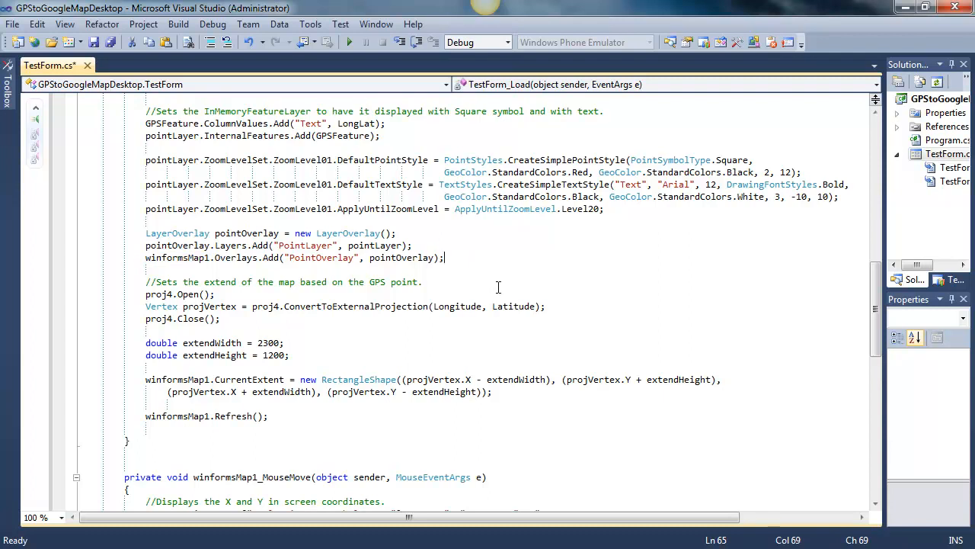
{"action": "mouse_move", "coordinate": [498, 282]}
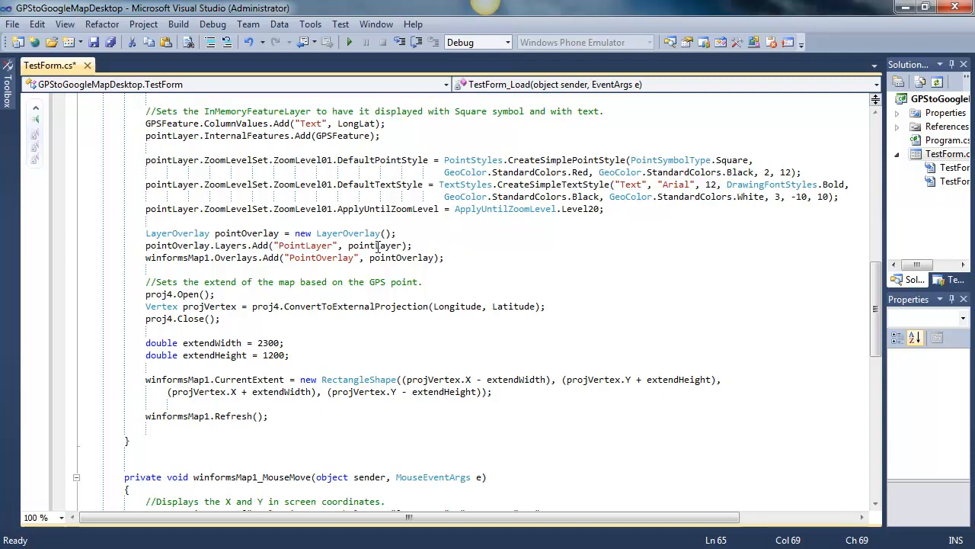
{"action": "mouse_move", "coordinate": [580, 339]}
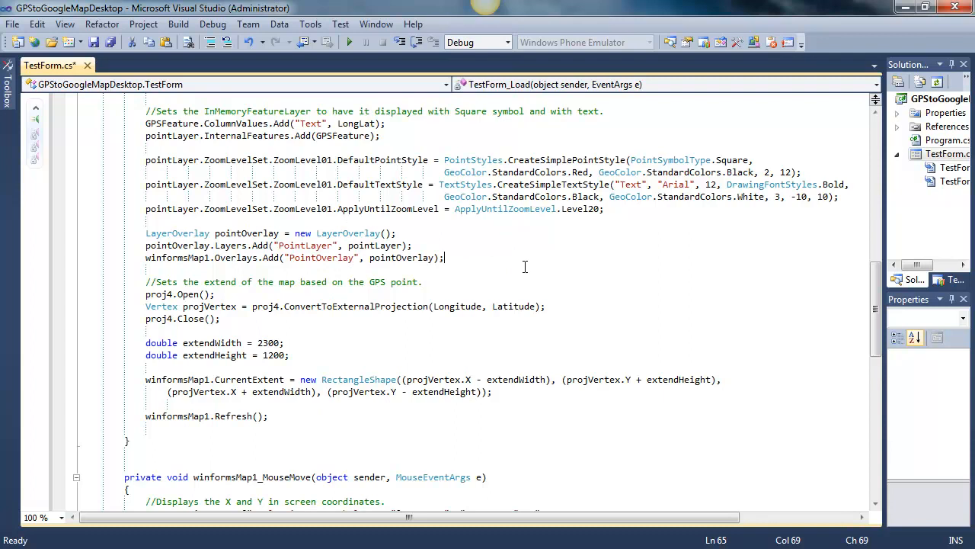
{"action": "scroll", "scroll_direction": "down", "scroll_amount": 3}
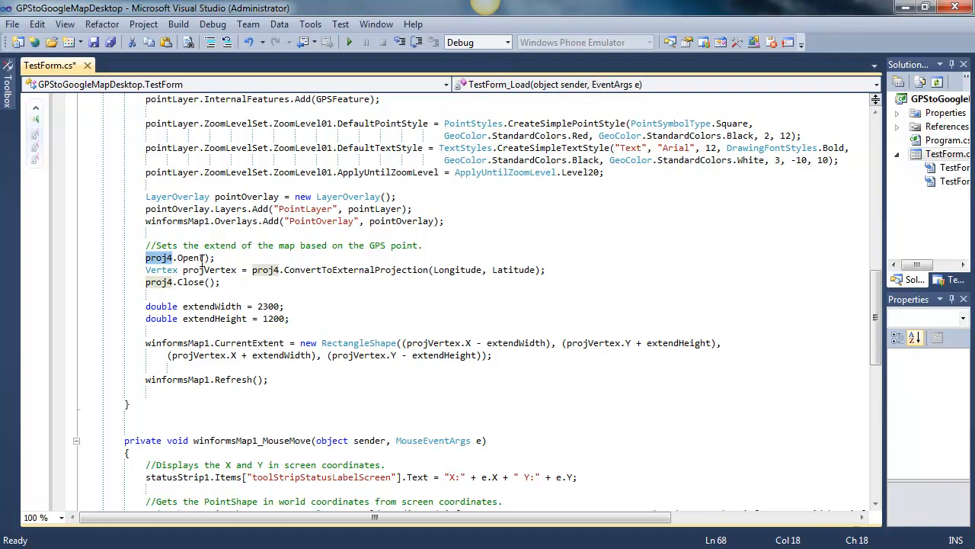
{"action": "mouse_move", "coordinate": [195, 257]}
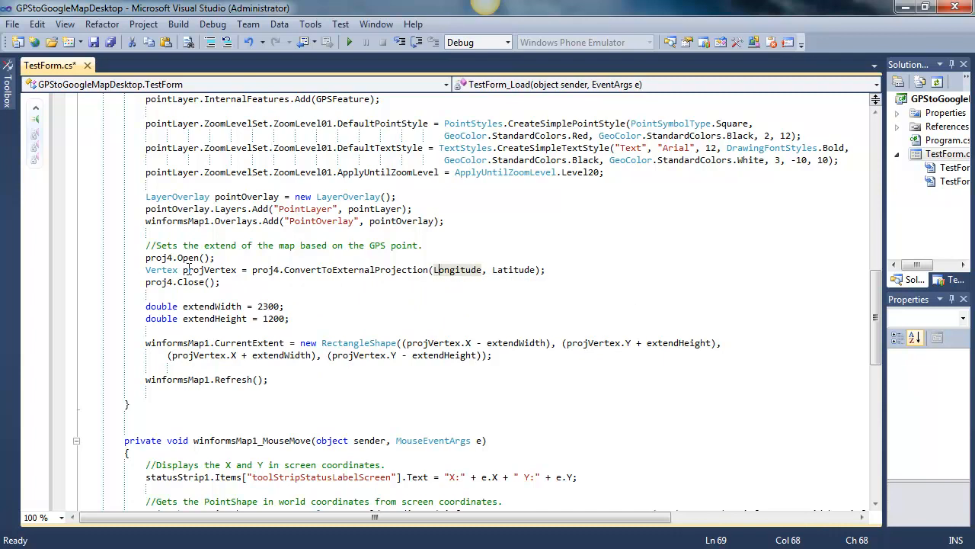
{"action": "scroll", "scroll_direction": "down", "scroll_amount": 3}
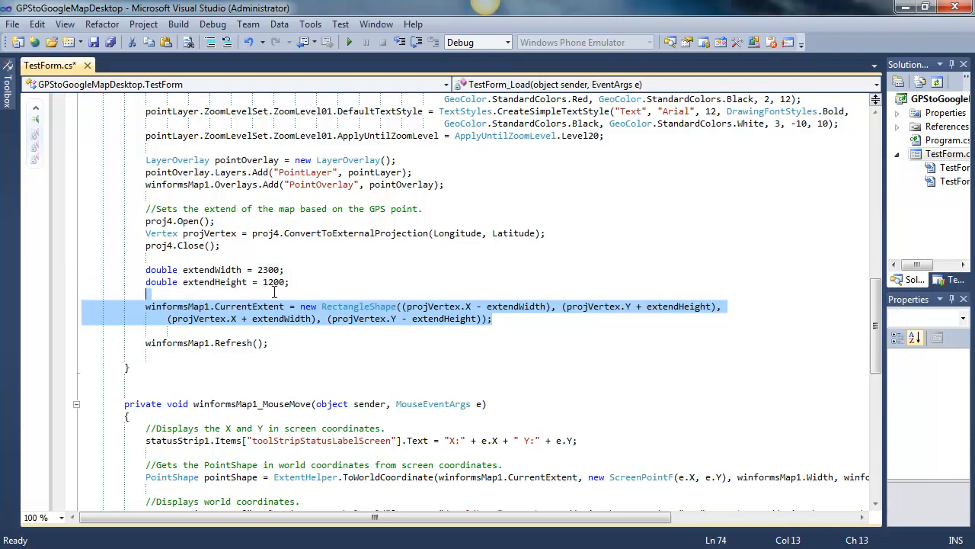
{"action": "double_click", "coordinate": [248, 306]}
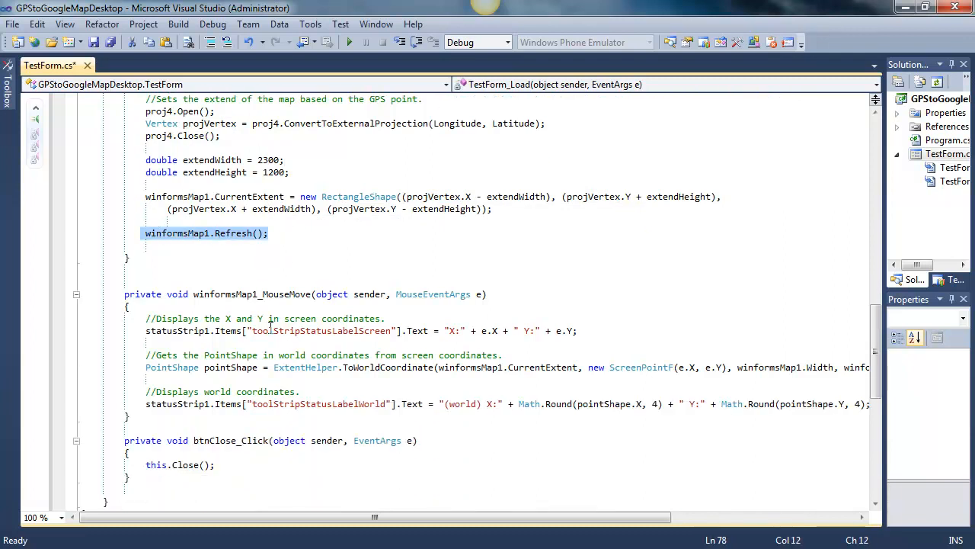
{"action": "scroll", "scroll_direction": "down", "scroll_amount": 3}
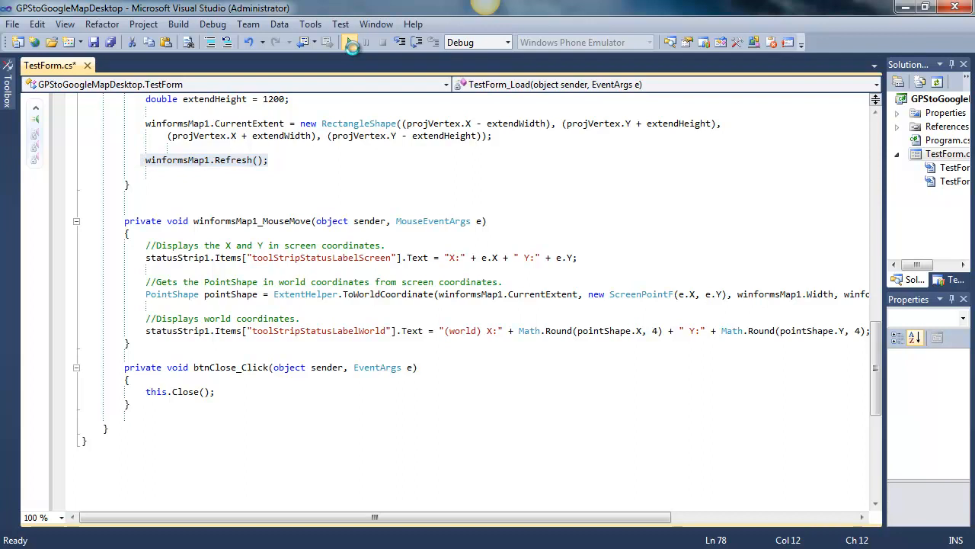
Step: Rerun the sample, check the red square's degrees/minutes/seconds label, then close the form
{"action": "left_click", "coordinate": [351, 42]}
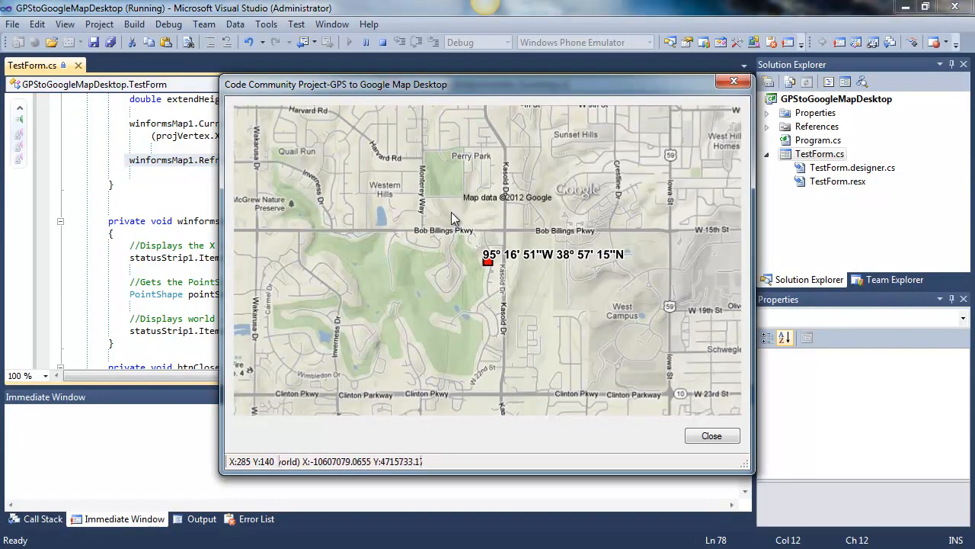
{"action": "mouse_move", "coordinate": [488, 280]}
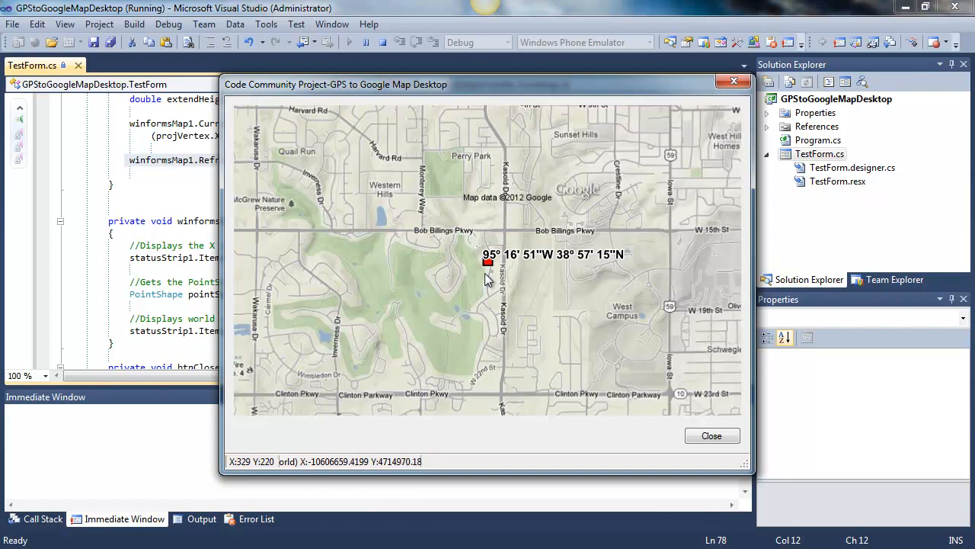
{"action": "mouse_move", "coordinate": [488, 266]}
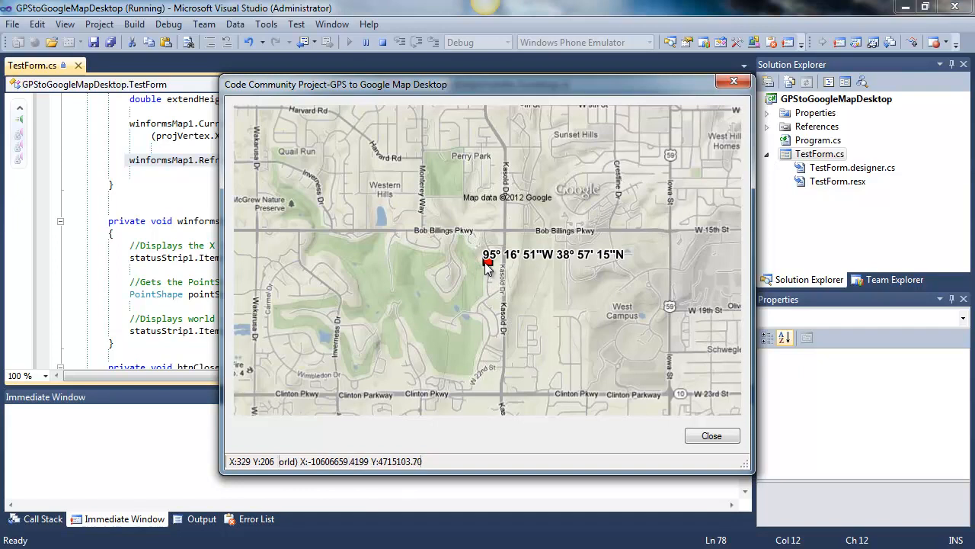
{"action": "mouse_move", "coordinate": [494, 265]}
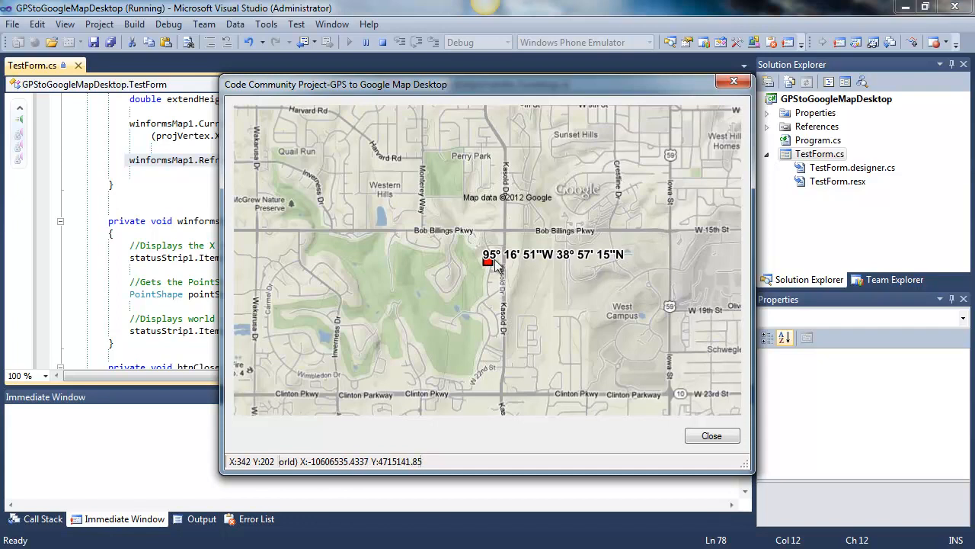
{"action": "mouse_move", "coordinate": [488, 265]}
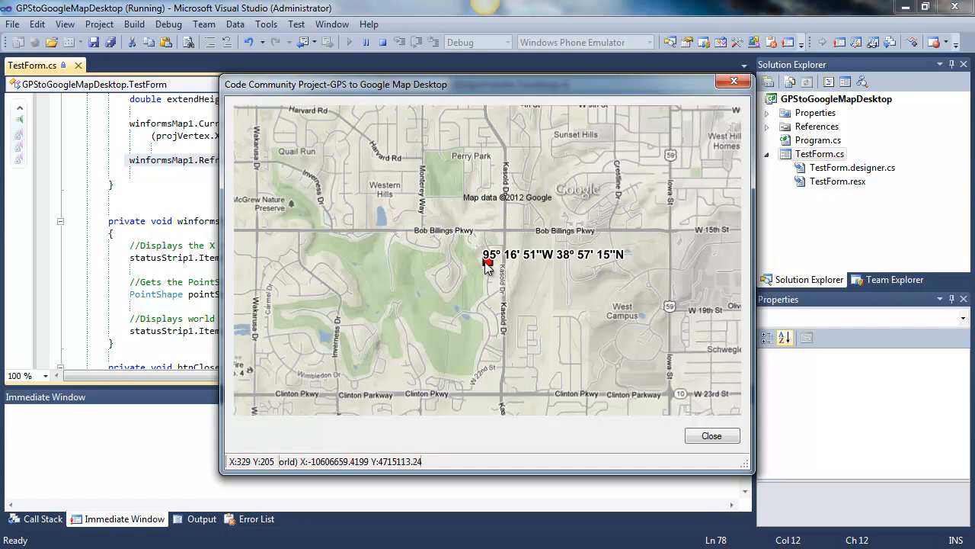
{"action": "mouse_move", "coordinate": [537, 269]}
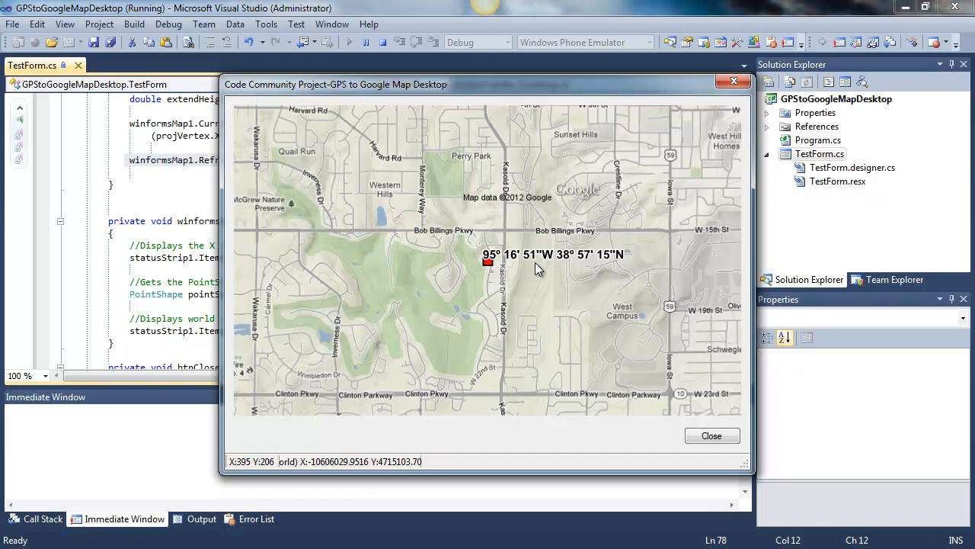
{"action": "mouse_move", "coordinate": [623, 281]}
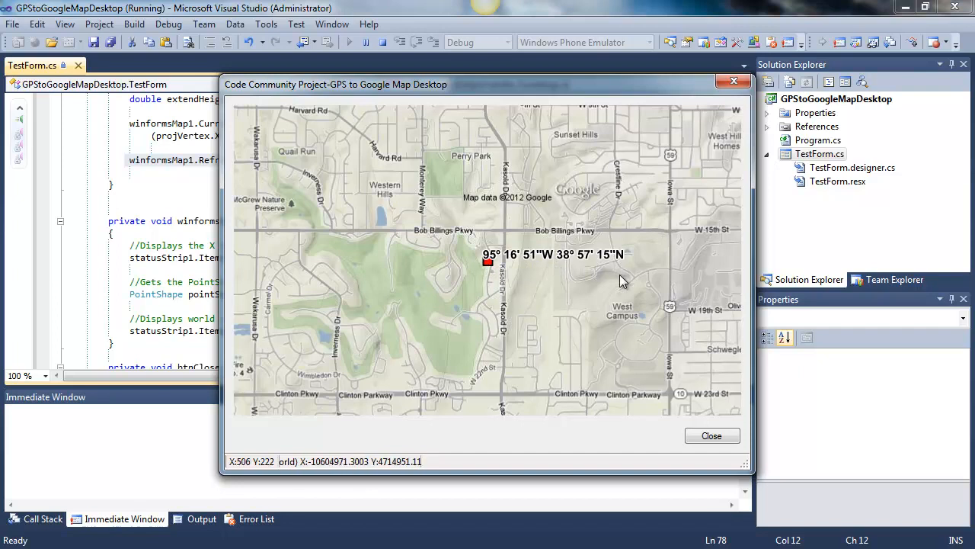
{"action": "mouse_move", "coordinate": [421, 446]}
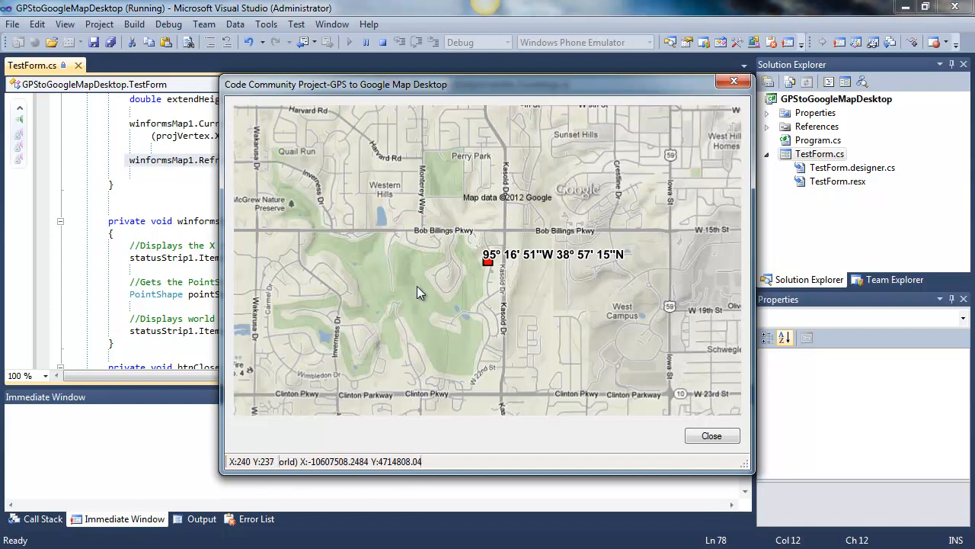
{"action": "mouse_move", "coordinate": [451, 295]}
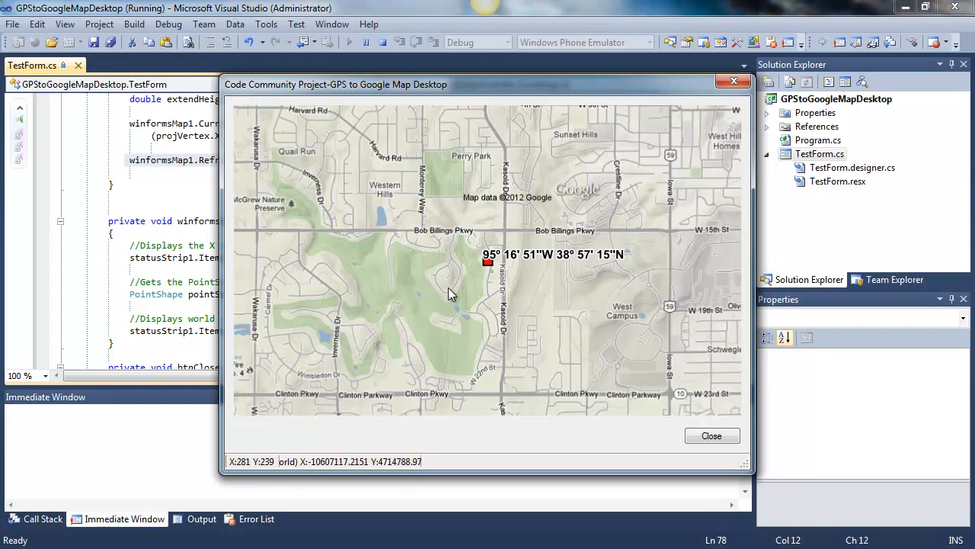
{"action": "mouse_move", "coordinate": [737, 234]}
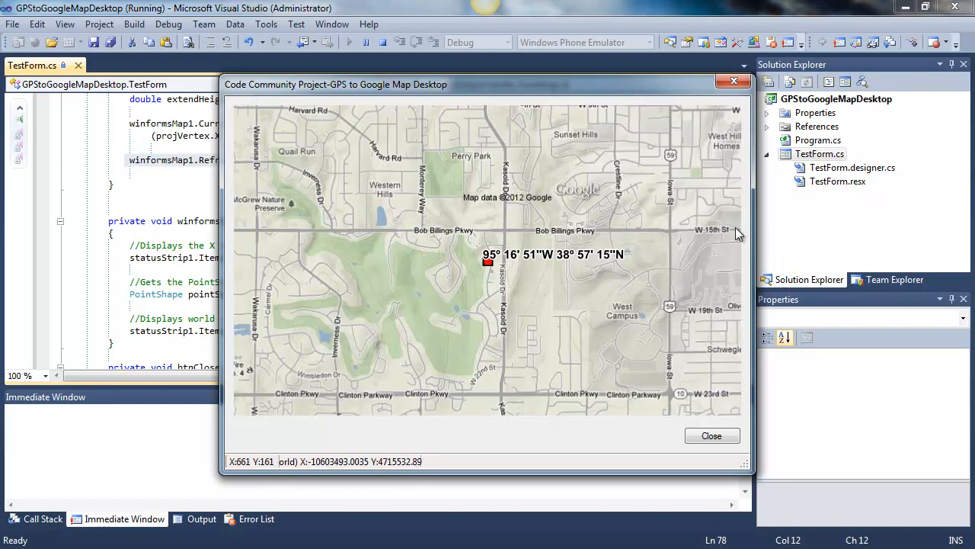
{"action": "left_click", "coordinate": [711, 435]}
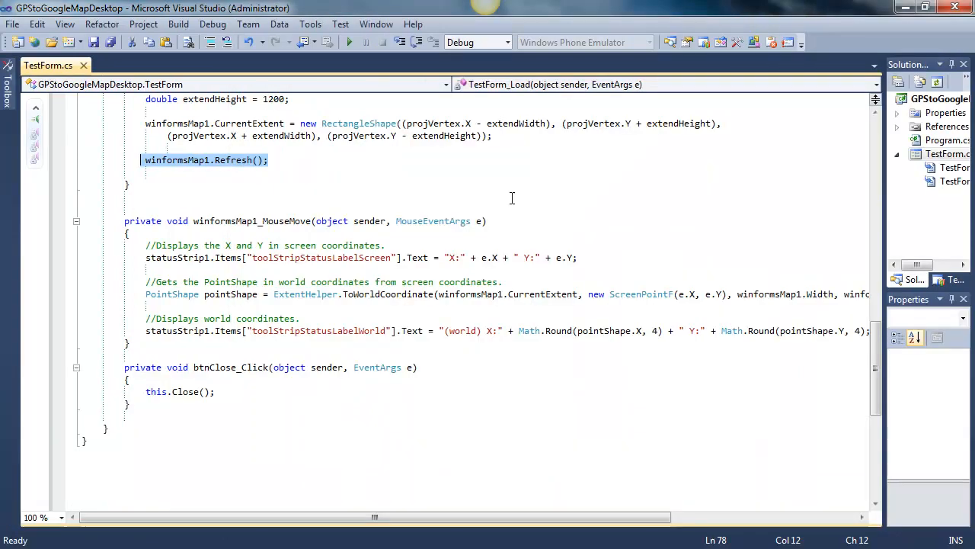
{"action": "mouse_move", "coordinate": [354, 207]}
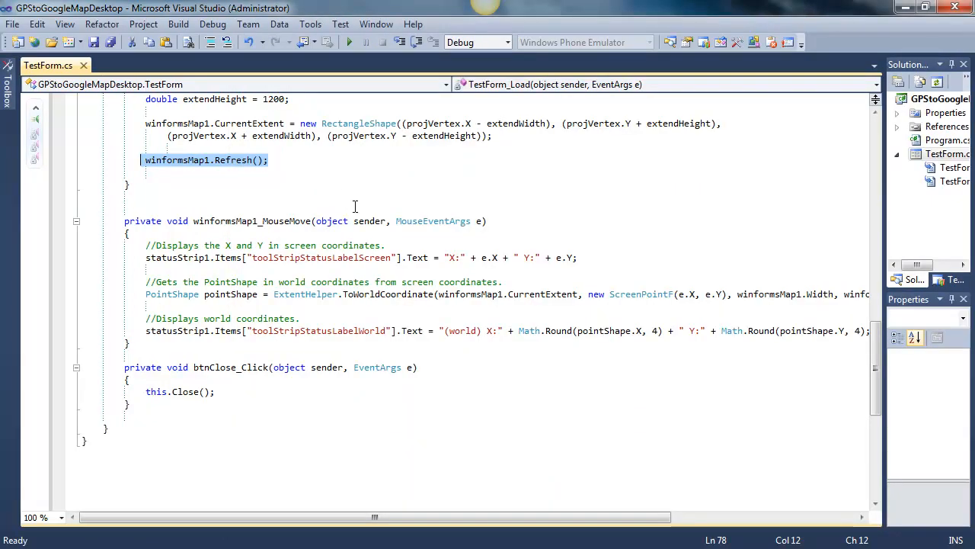